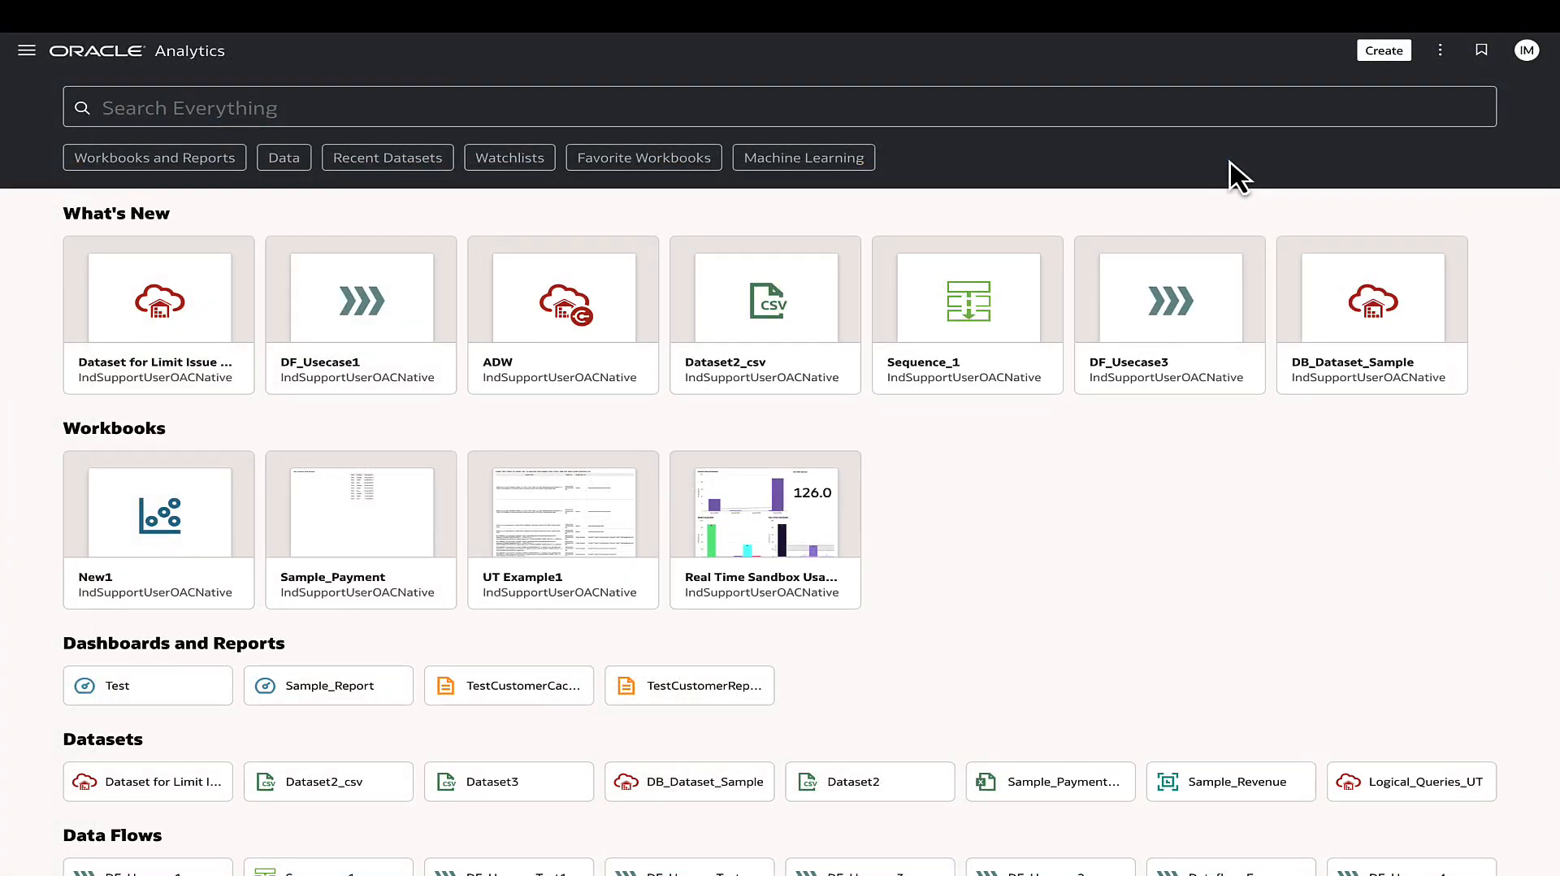
Start a new data flow with Sample_PaymentXLS_DS-Copy as its source dataset
left_click(1383, 49)
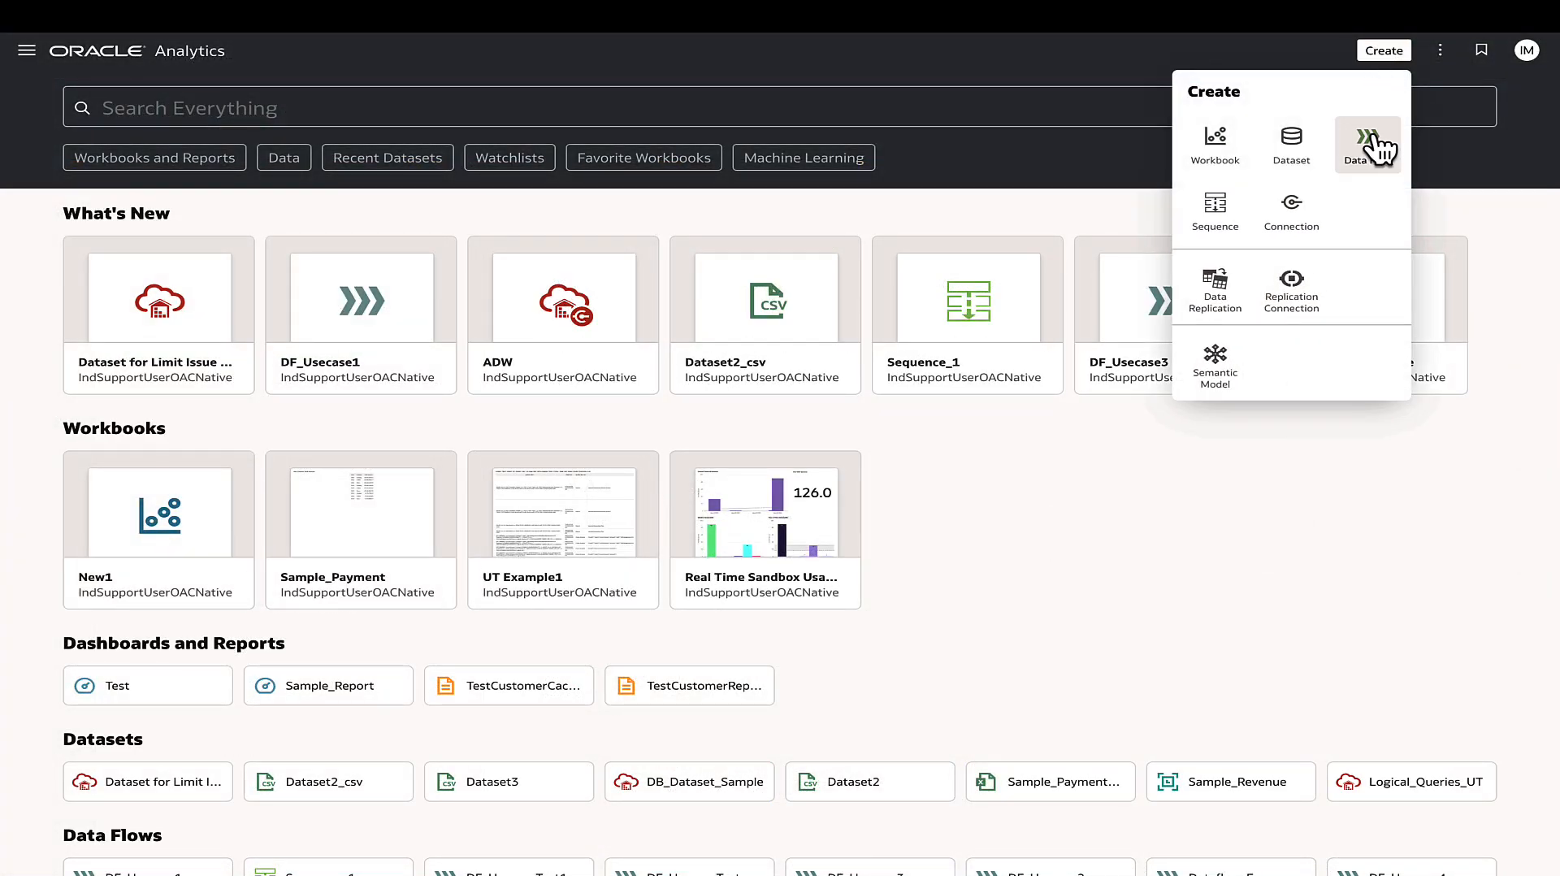
left_click(1367, 145)
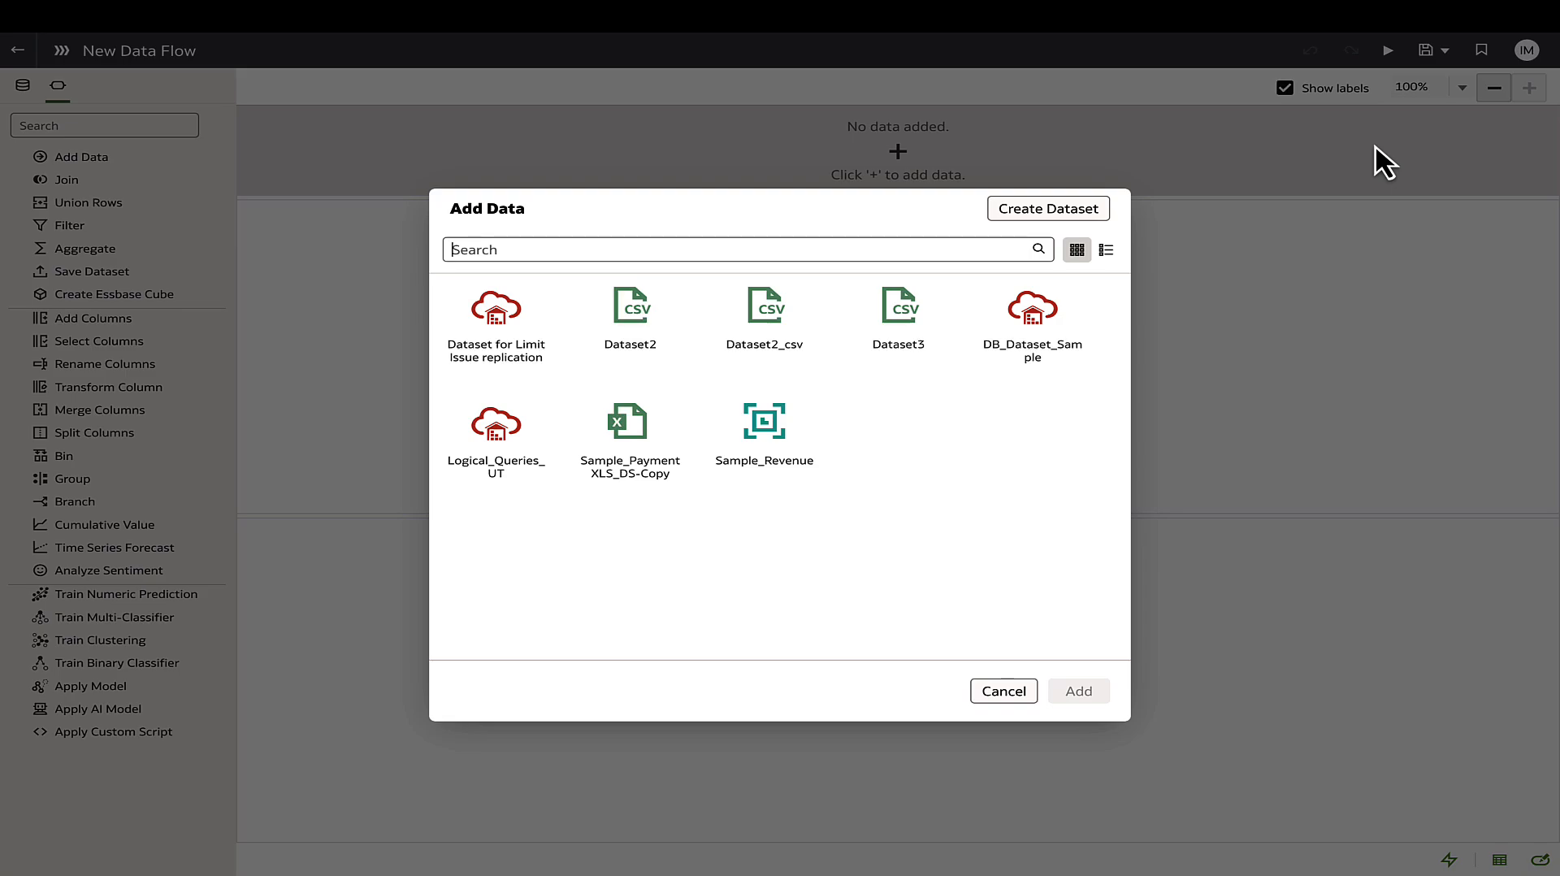
left_click(630, 423)
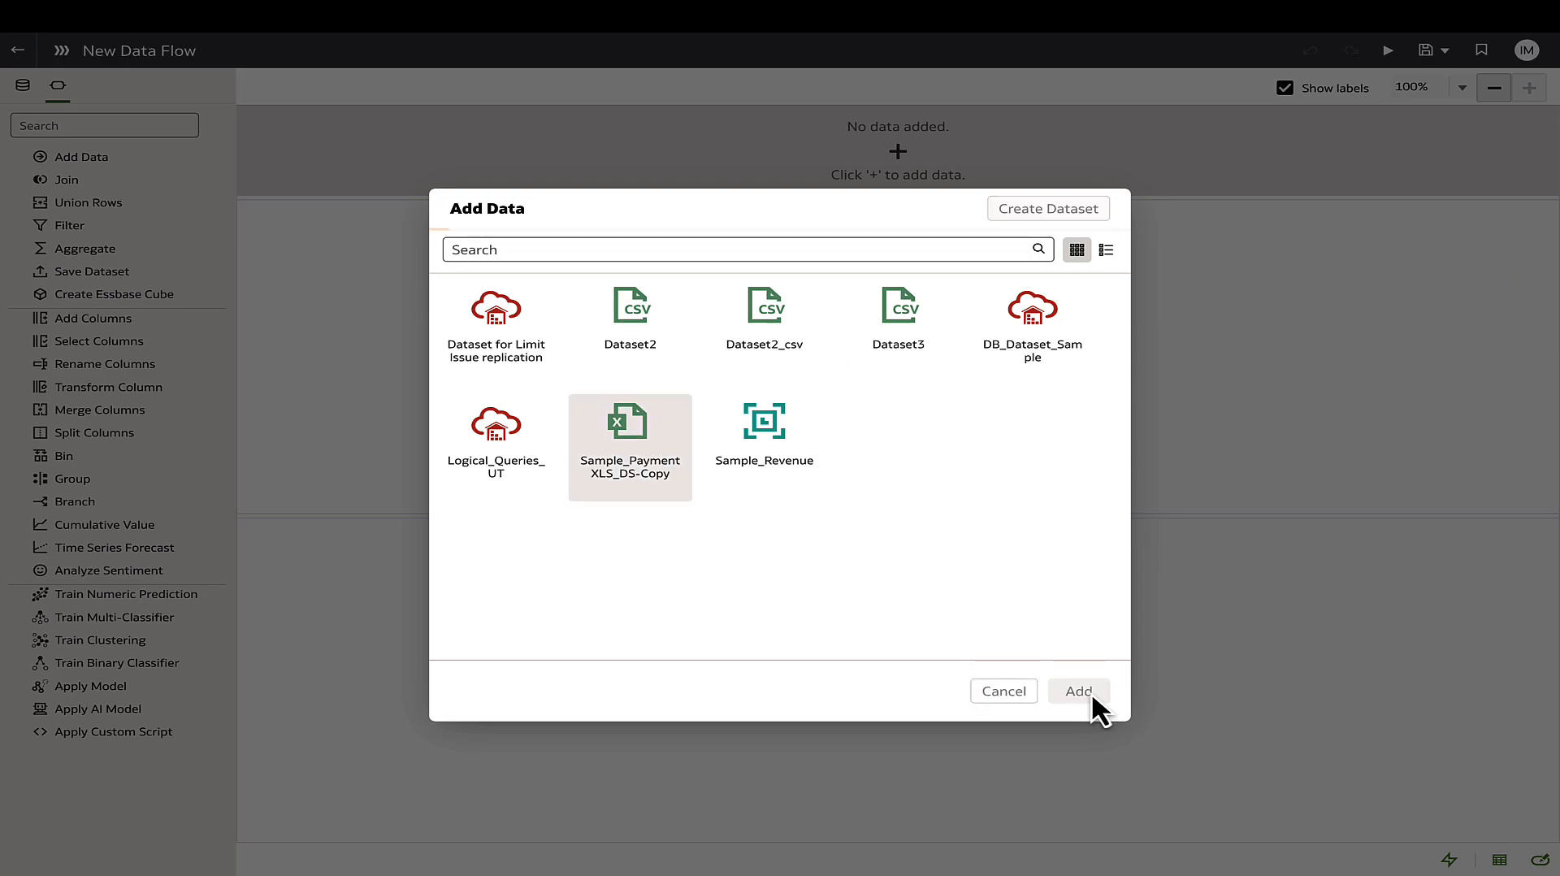
left_click(1078, 690)
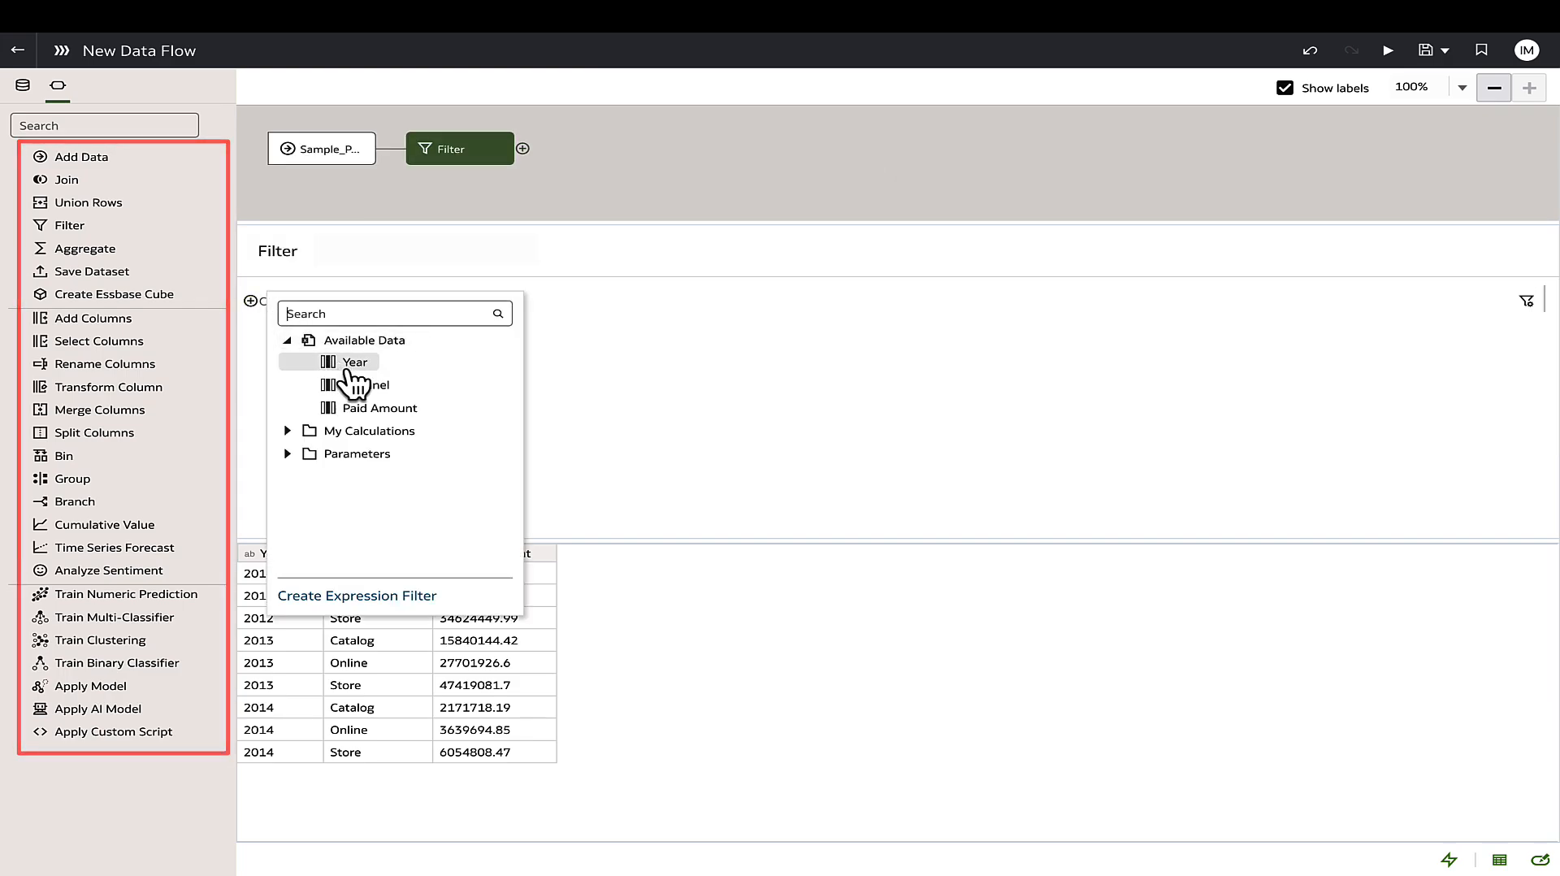
Add a filter step keeping only Year 2012, leaving three rows
left_click(355, 362)
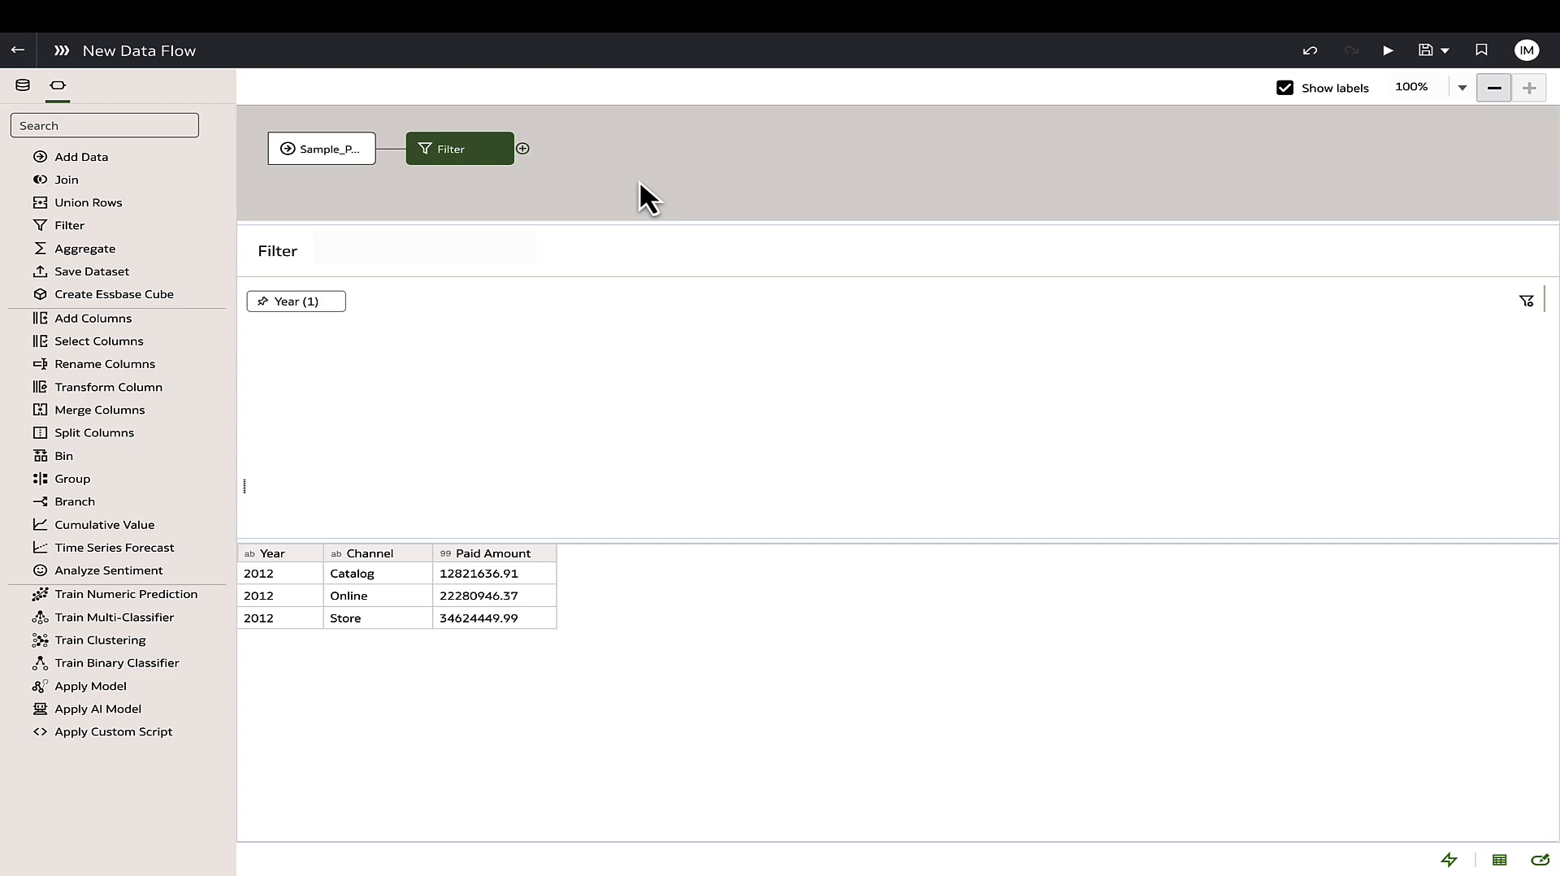
left_click(522, 149)
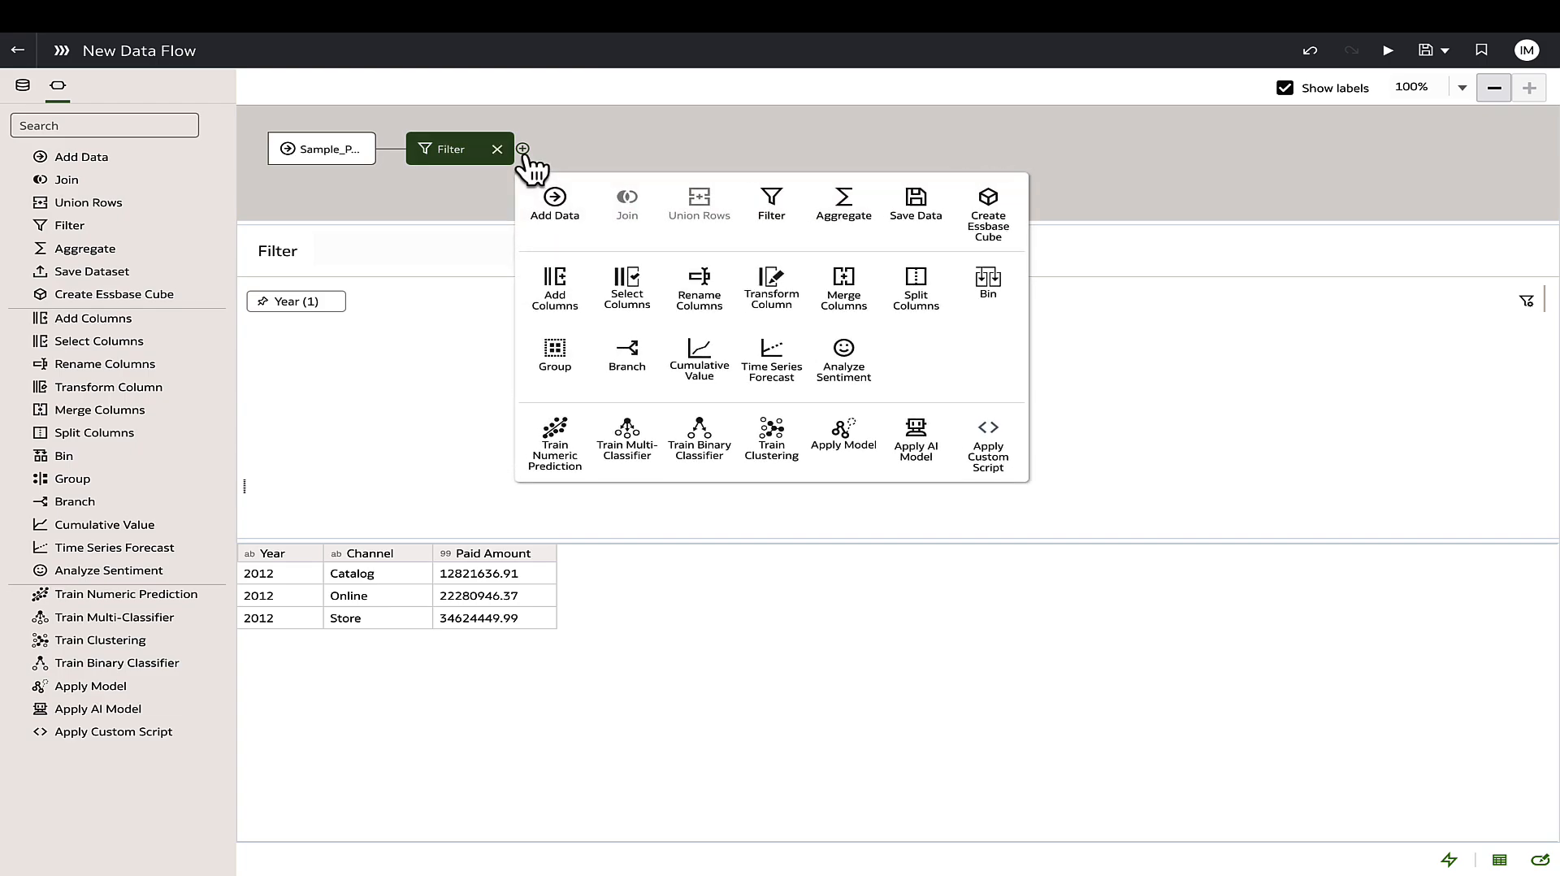
left_click(914, 204)
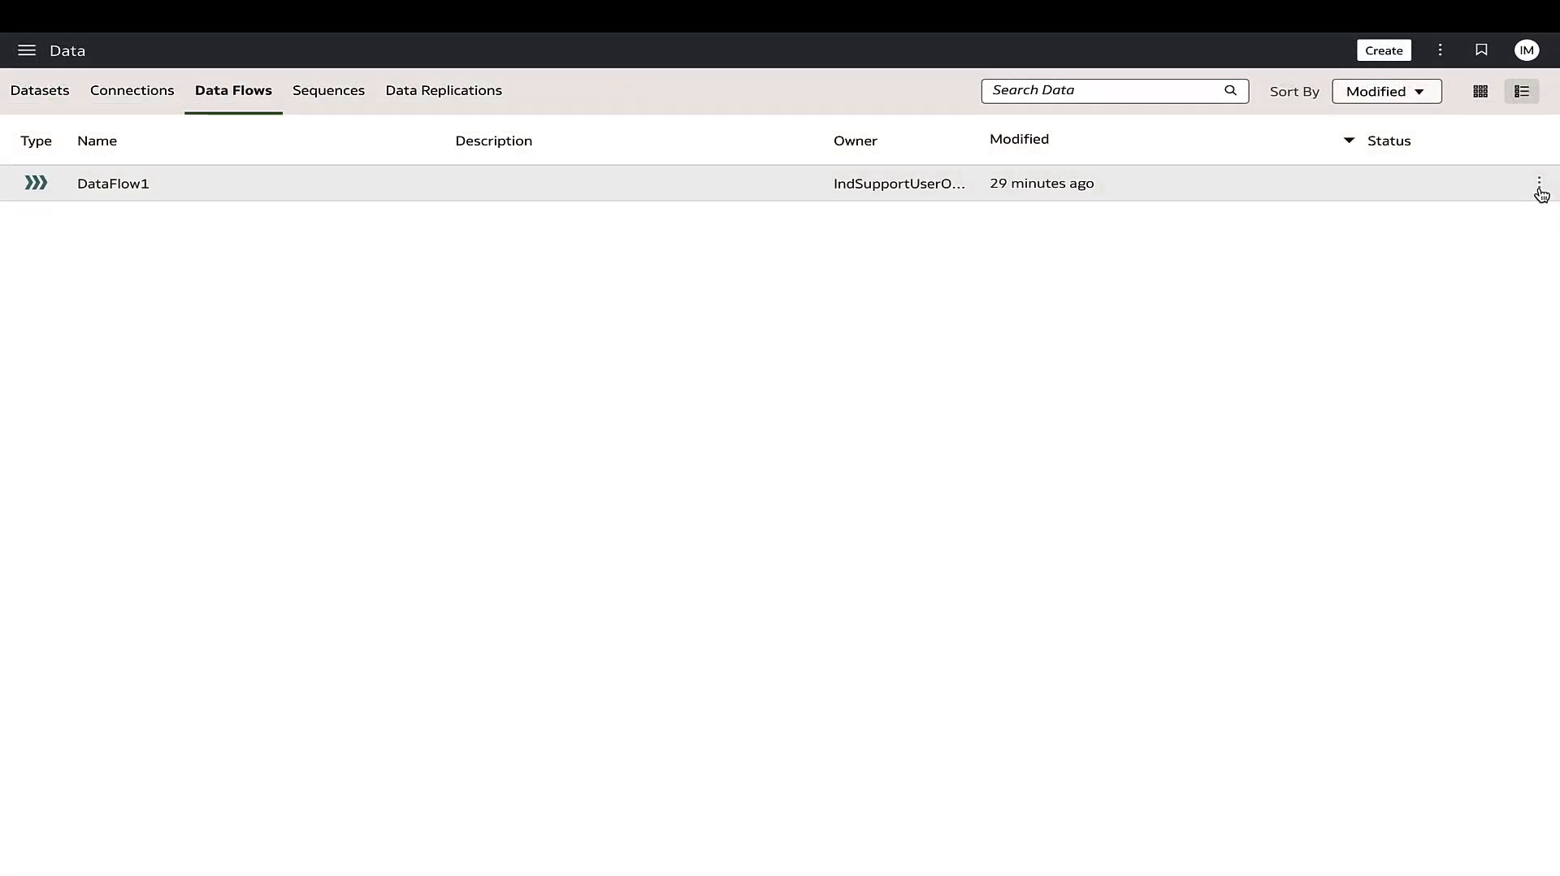
Inspect the data flow and view the failed run's log: query exceeded the 125000-row limit
left_click(1541, 188)
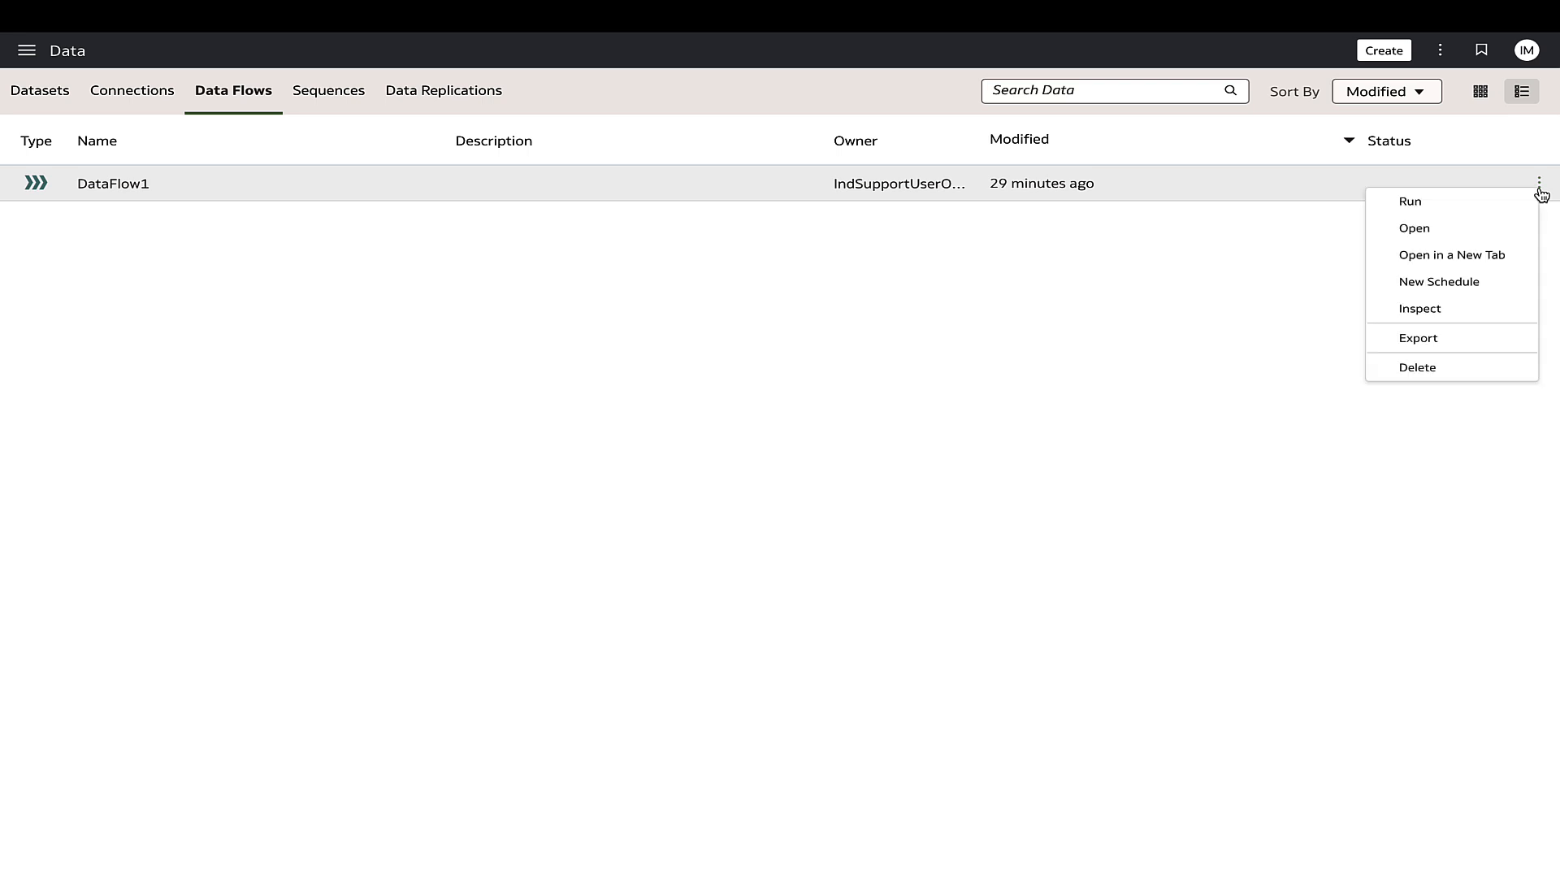
left_click(1419, 309)
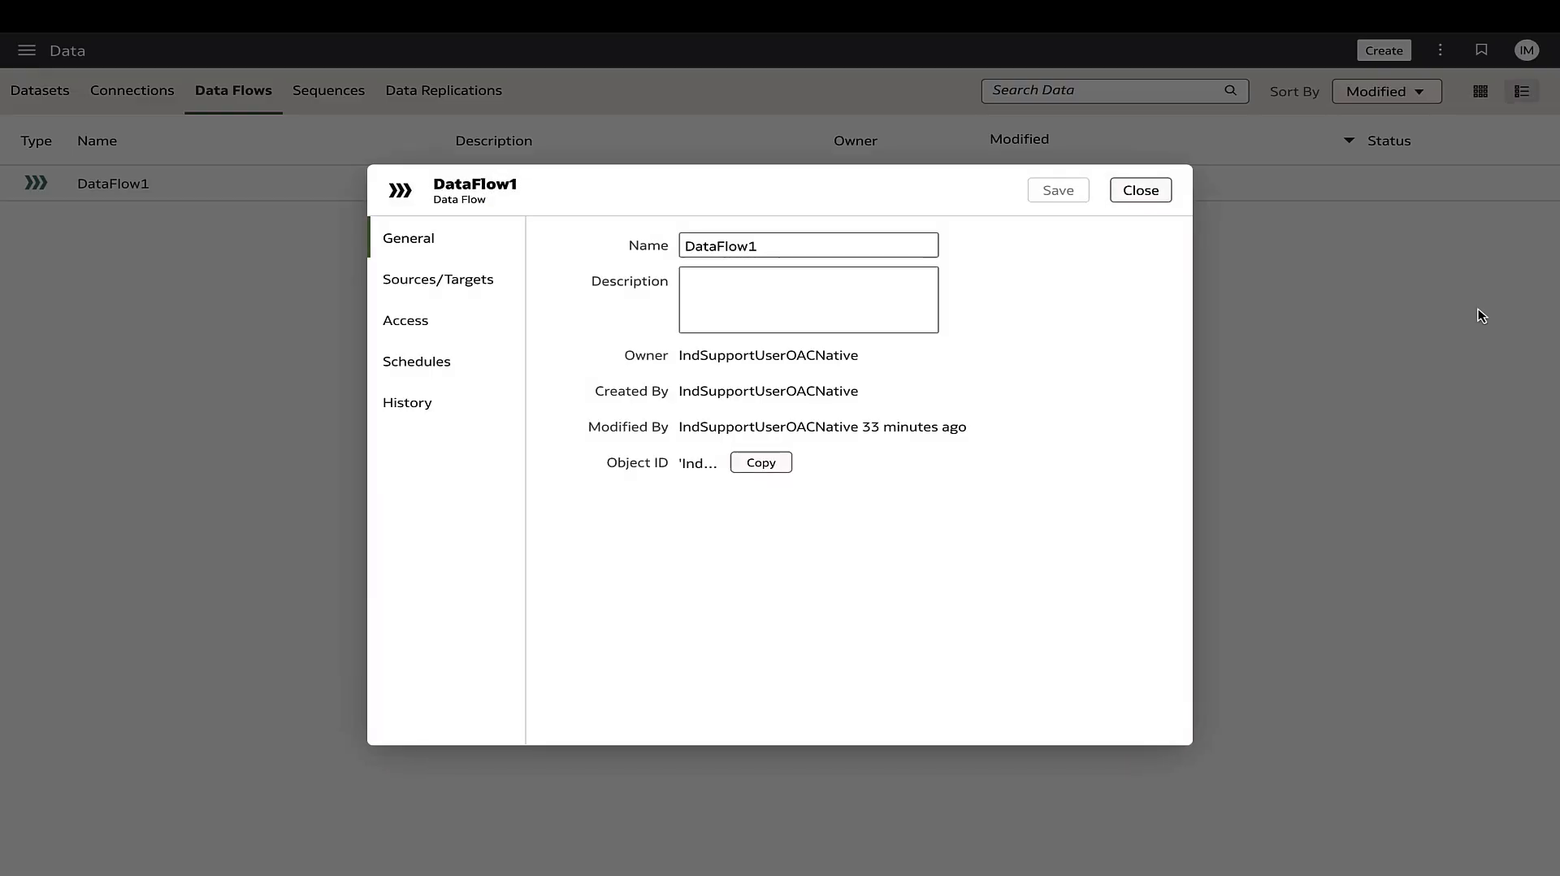
left_click(407, 403)
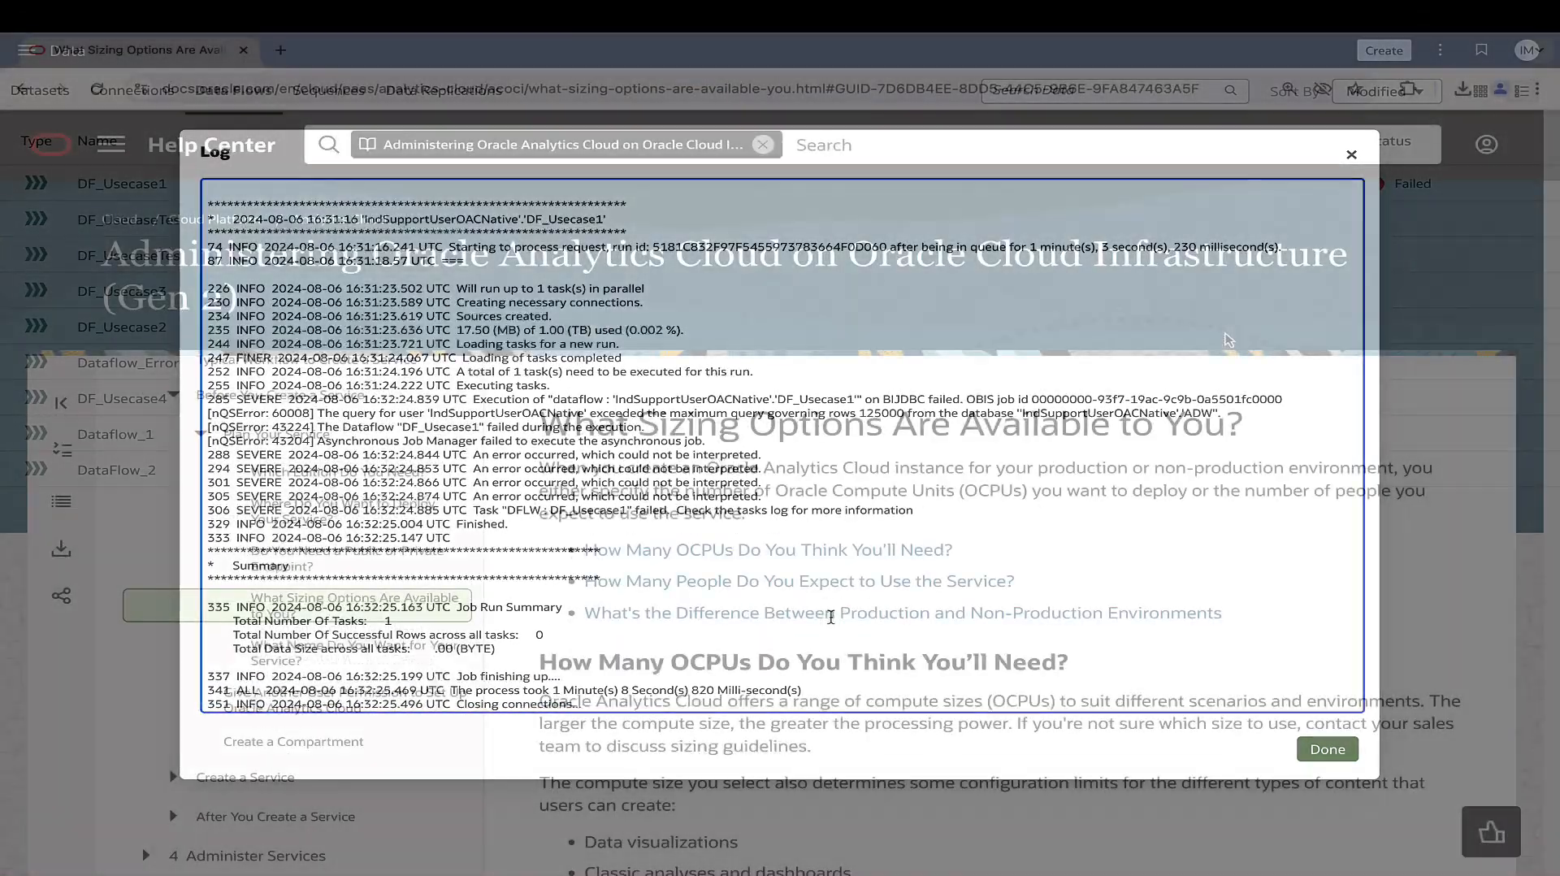
left_click(1351, 154)
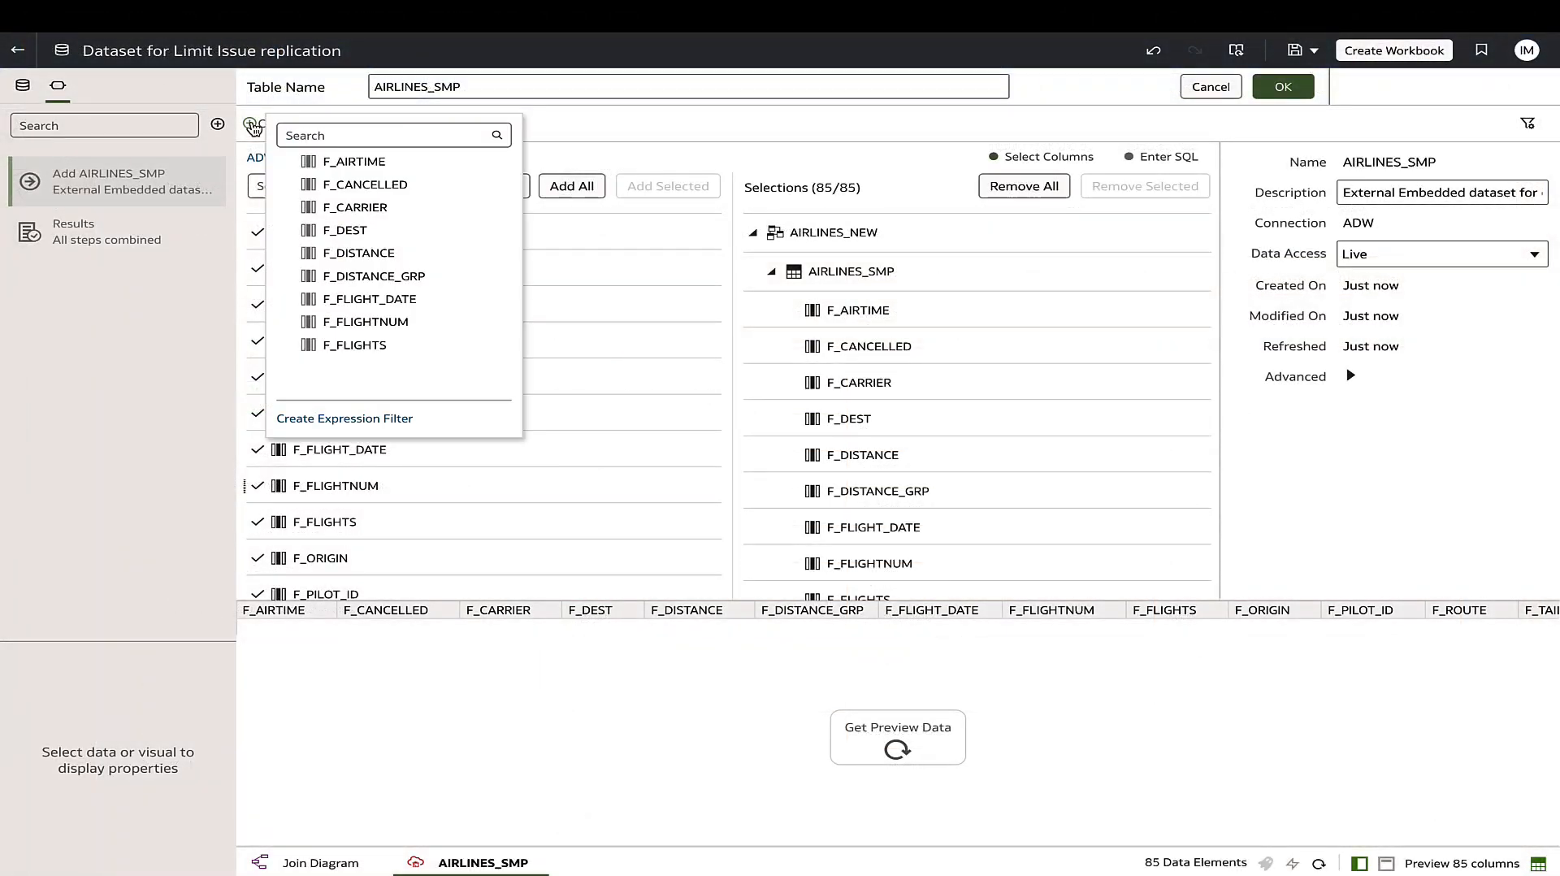
mouse_move(365, 299)
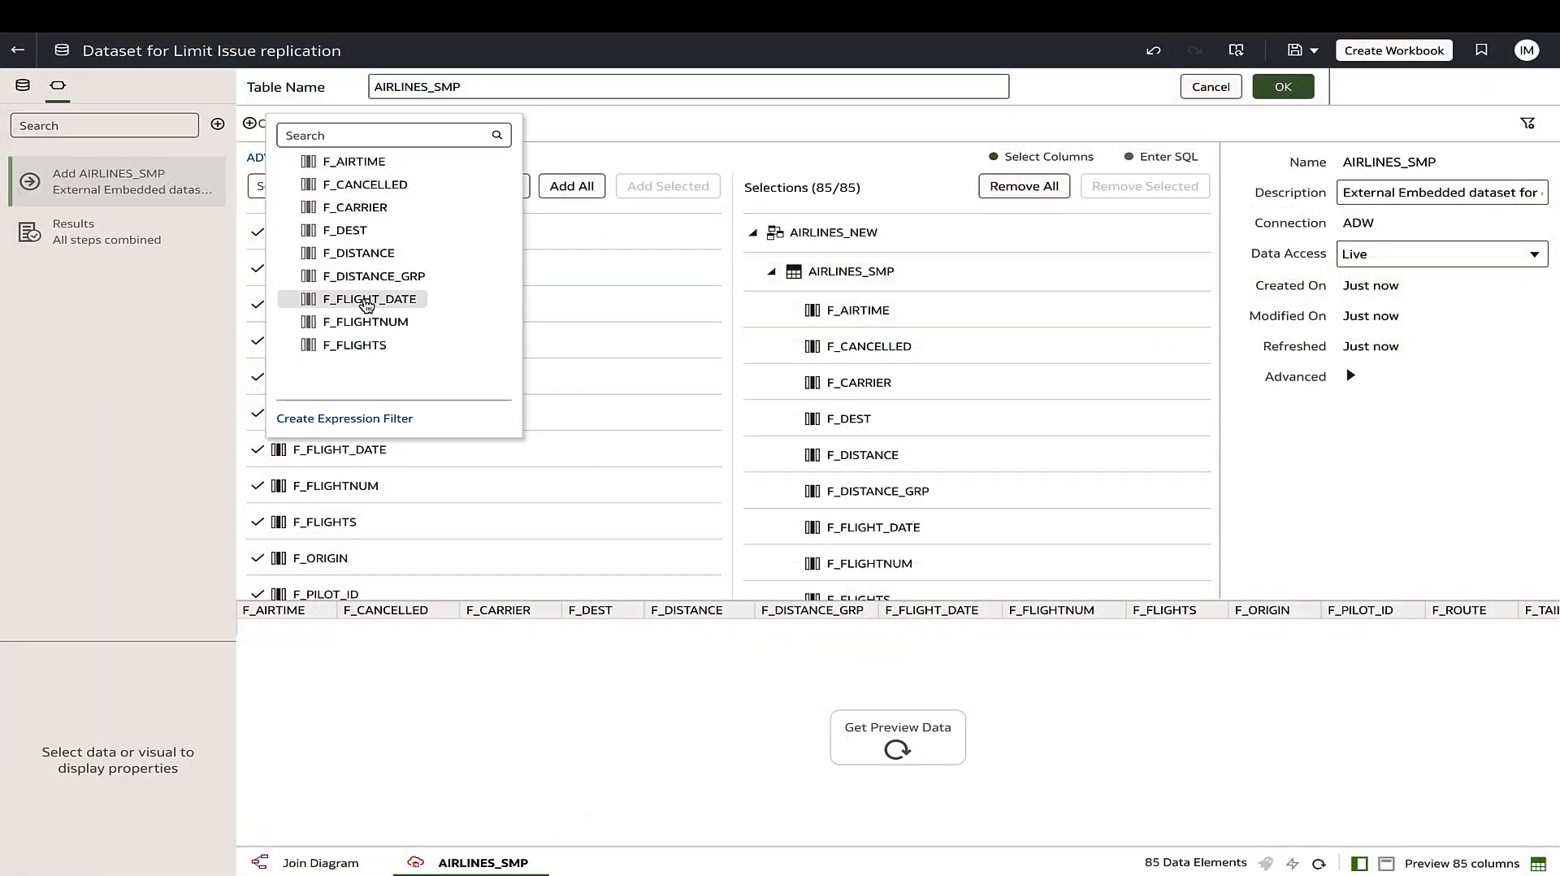
Filter AIRLINES_SMP on F_FLIGHT_DATE with a range starting 1 May 2019
left_click(367, 299)
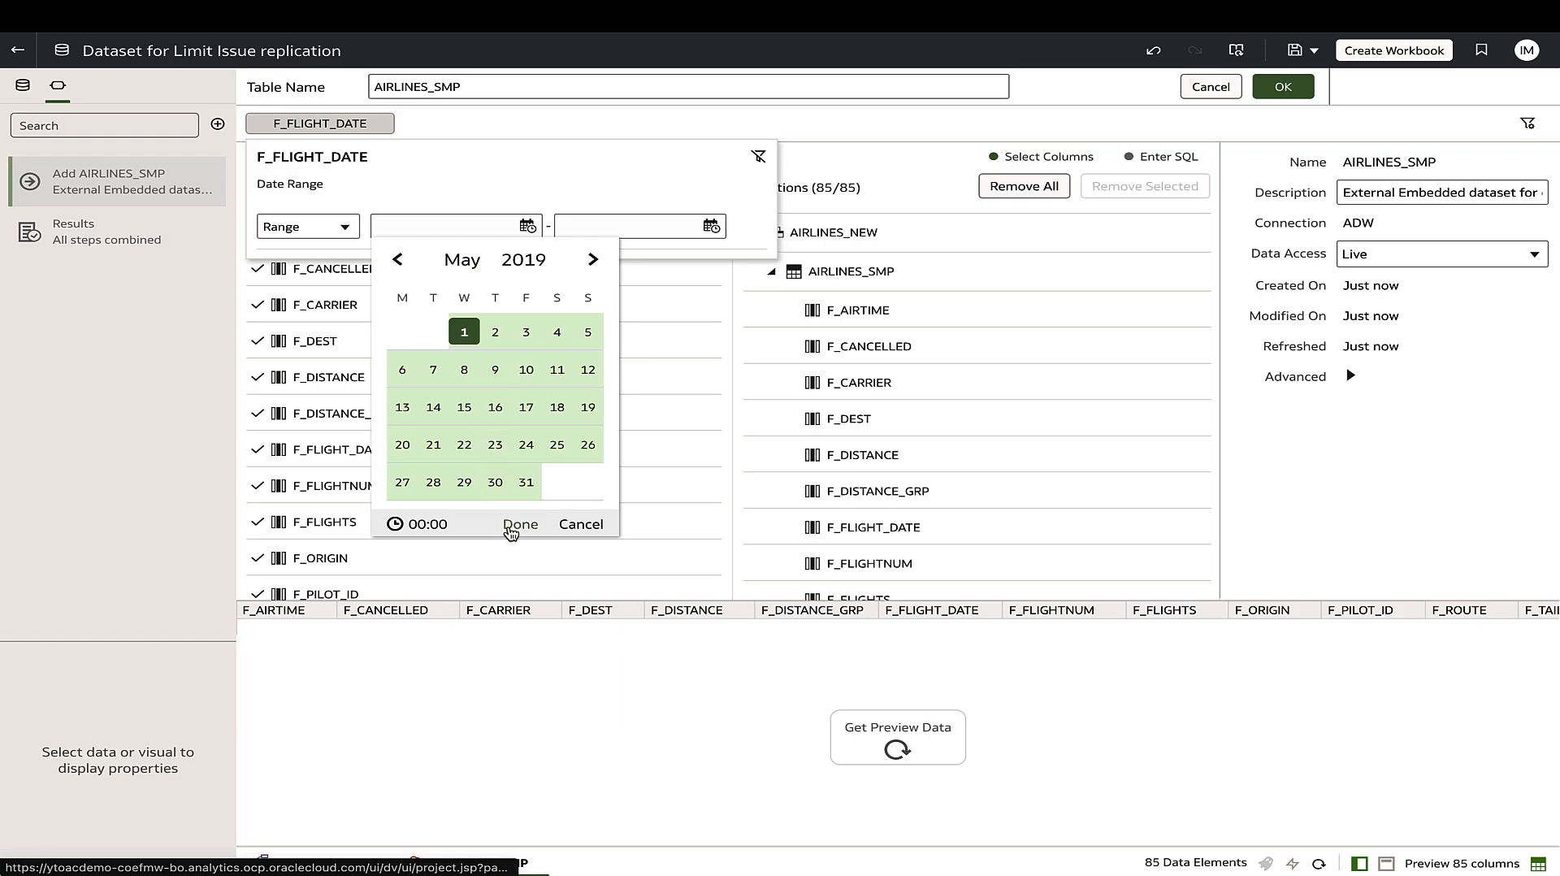
left_click(519, 523)
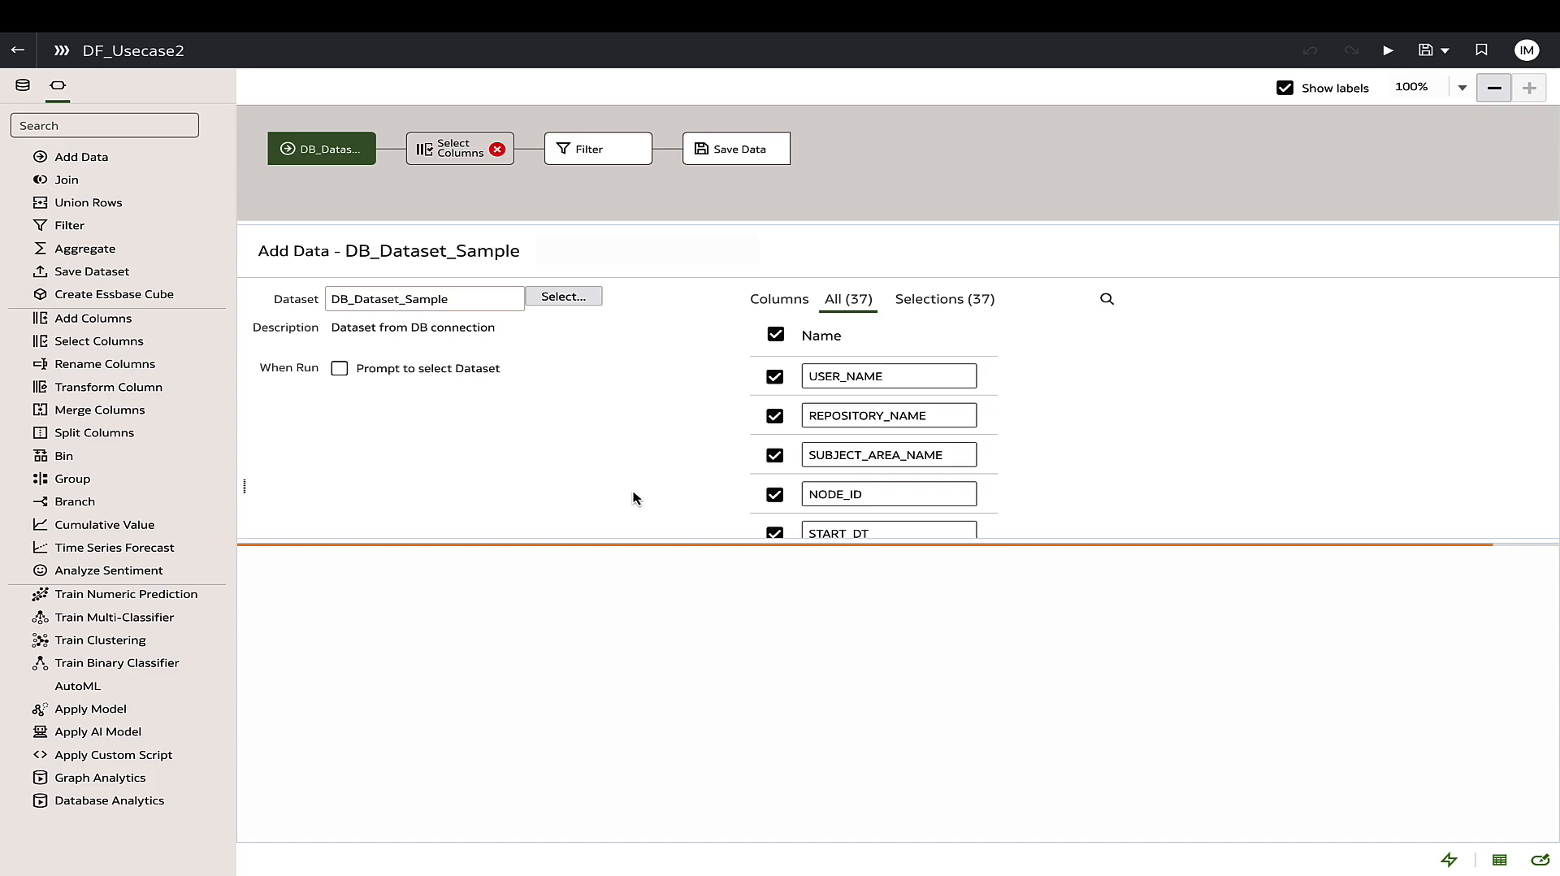
Dismiss the DF_Usecase2 preview error and go back to the Data Flows list
left_click(1387, 50)
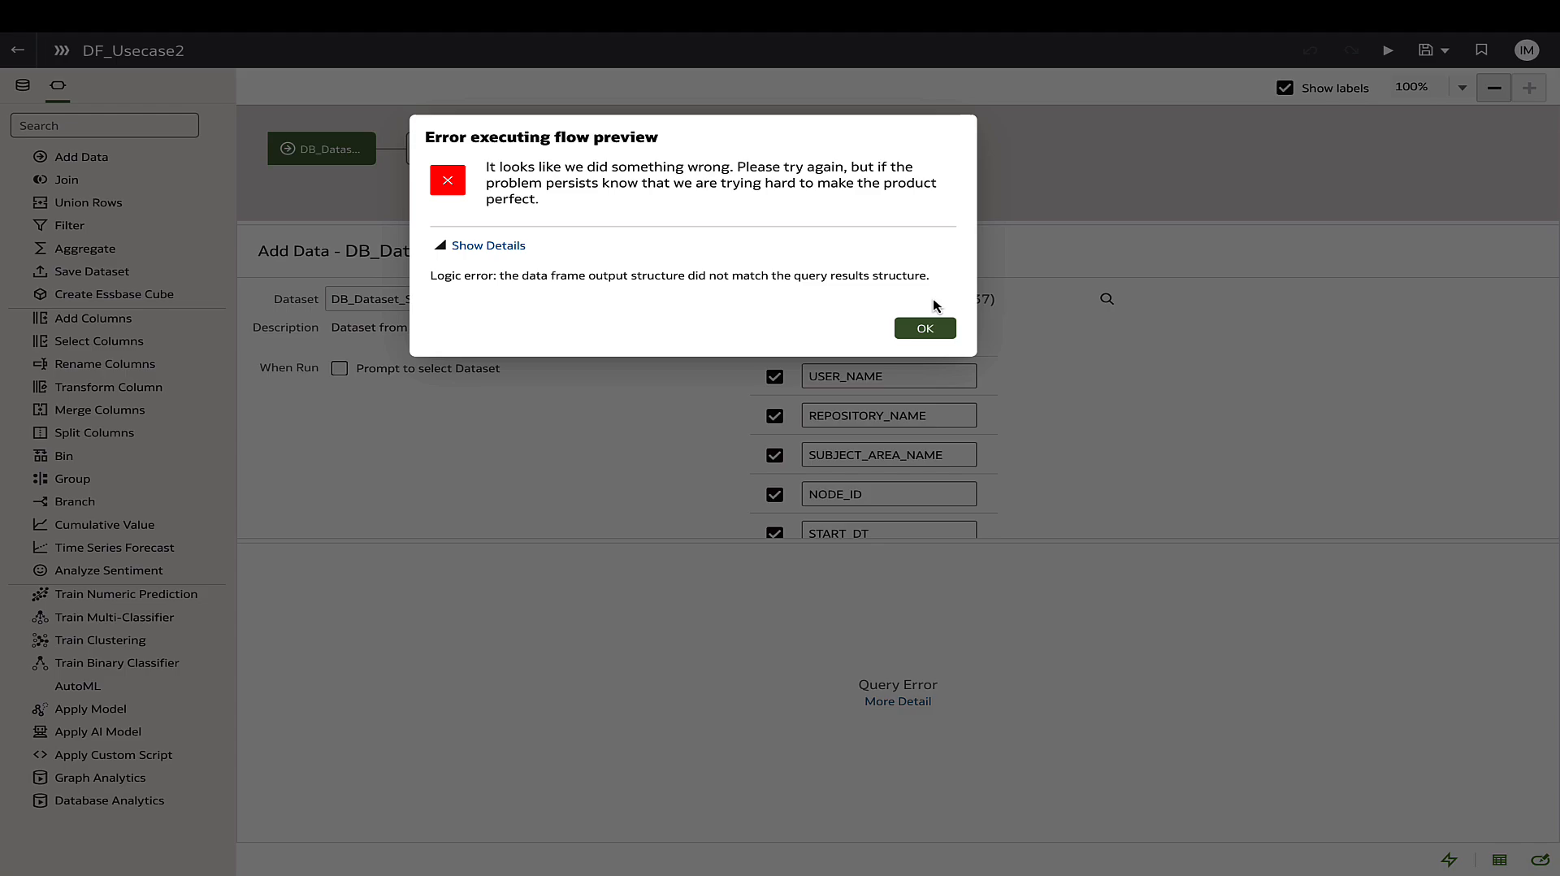
left_click(922, 327)
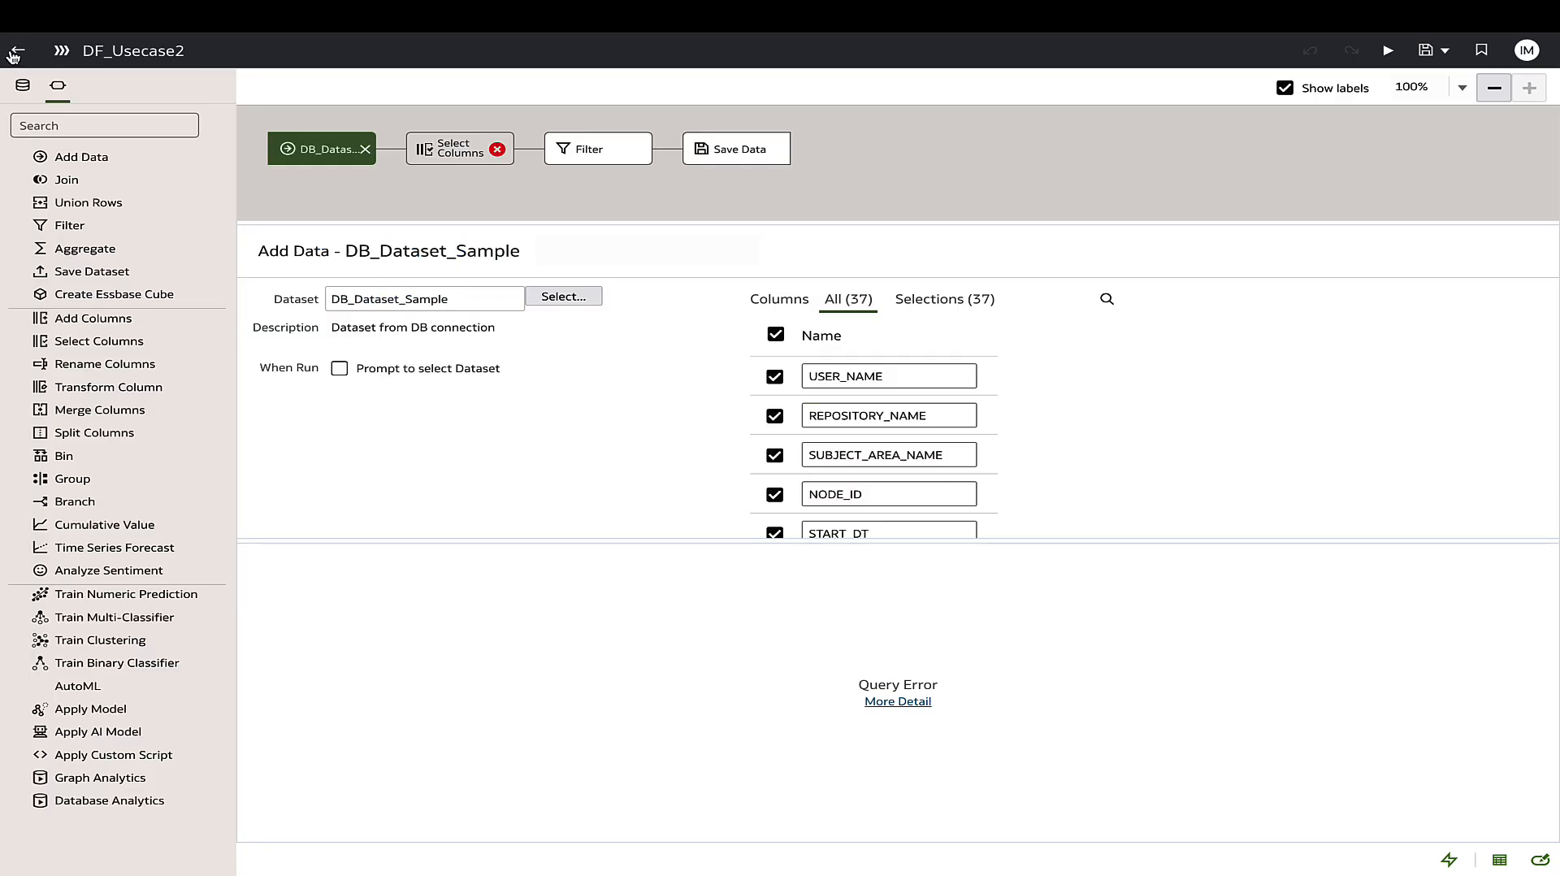
left_click(17, 50)
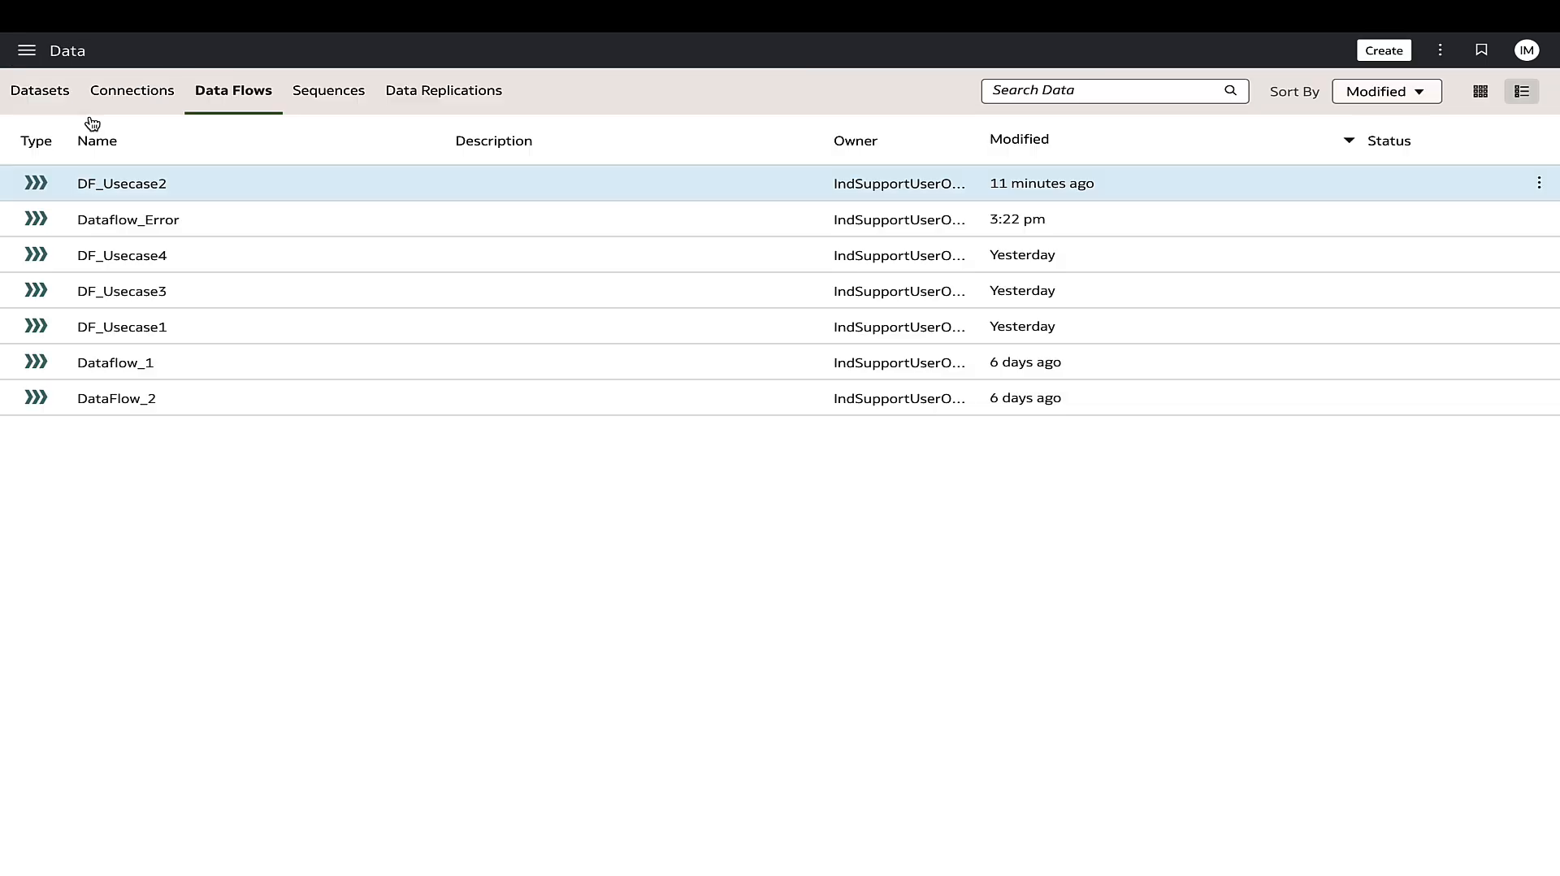
Open DB_Dataset_Sample, delete its Hide Column NODE_ID step, and leave the editor
left_click(41, 89)
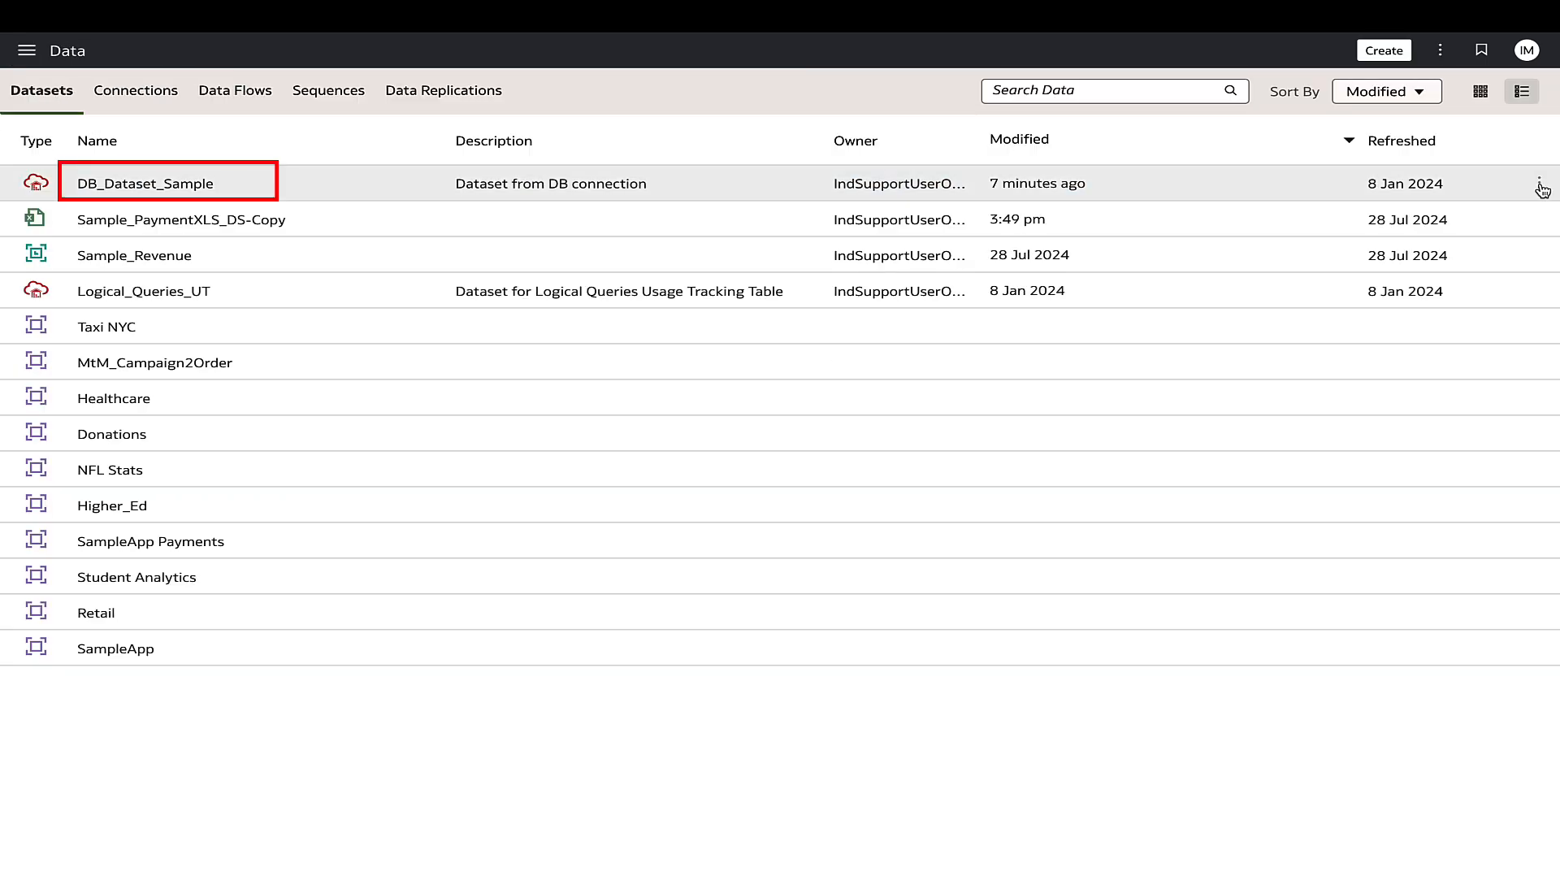
double_click(146, 182)
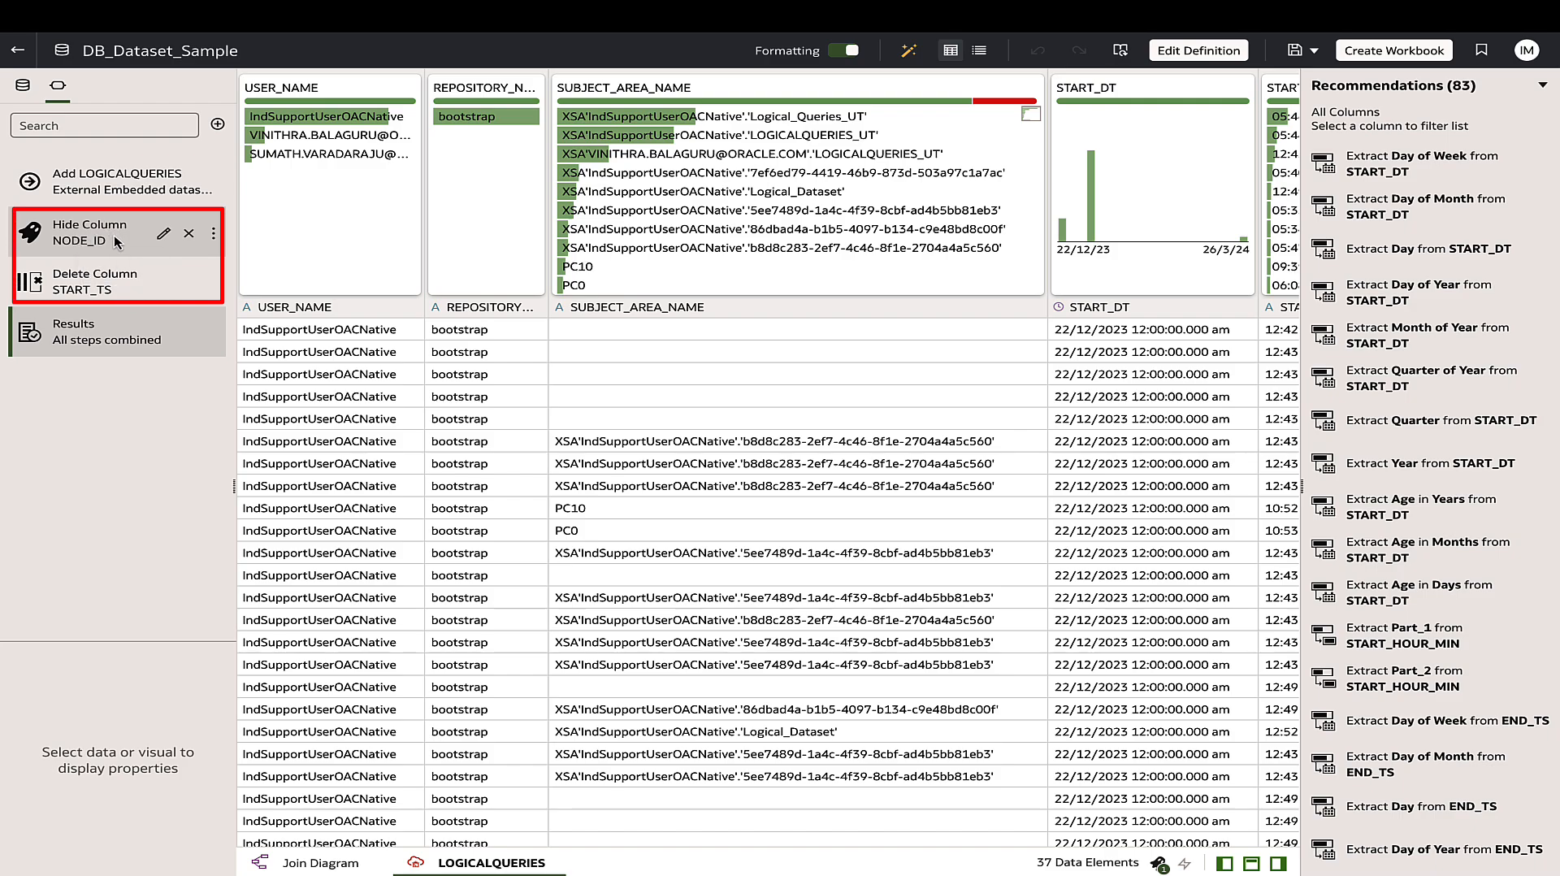
mouse_move(190, 234)
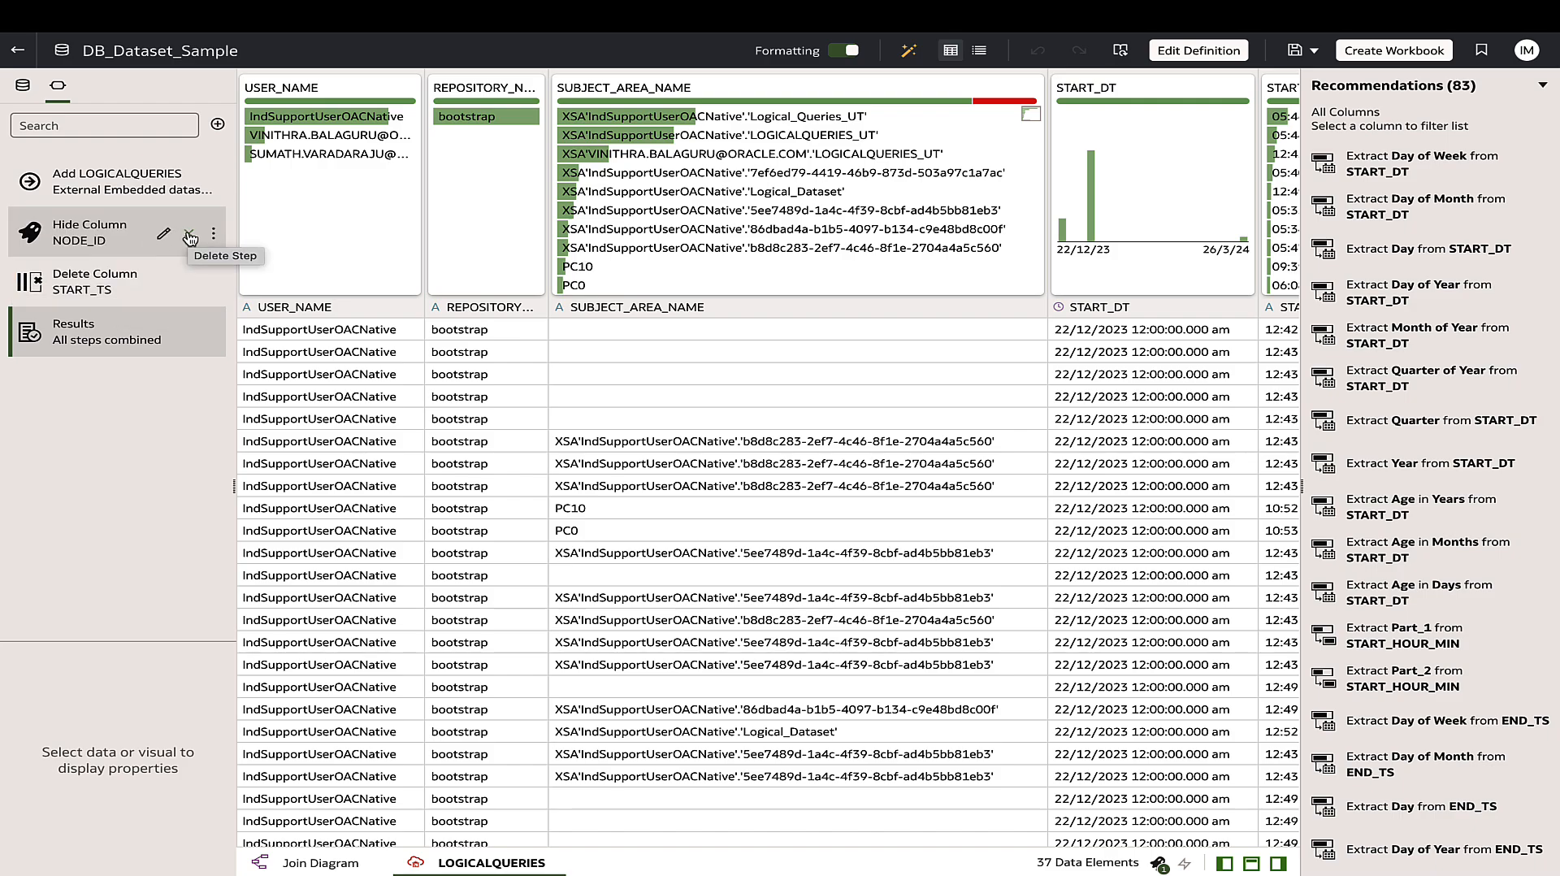
left_click(189, 234)
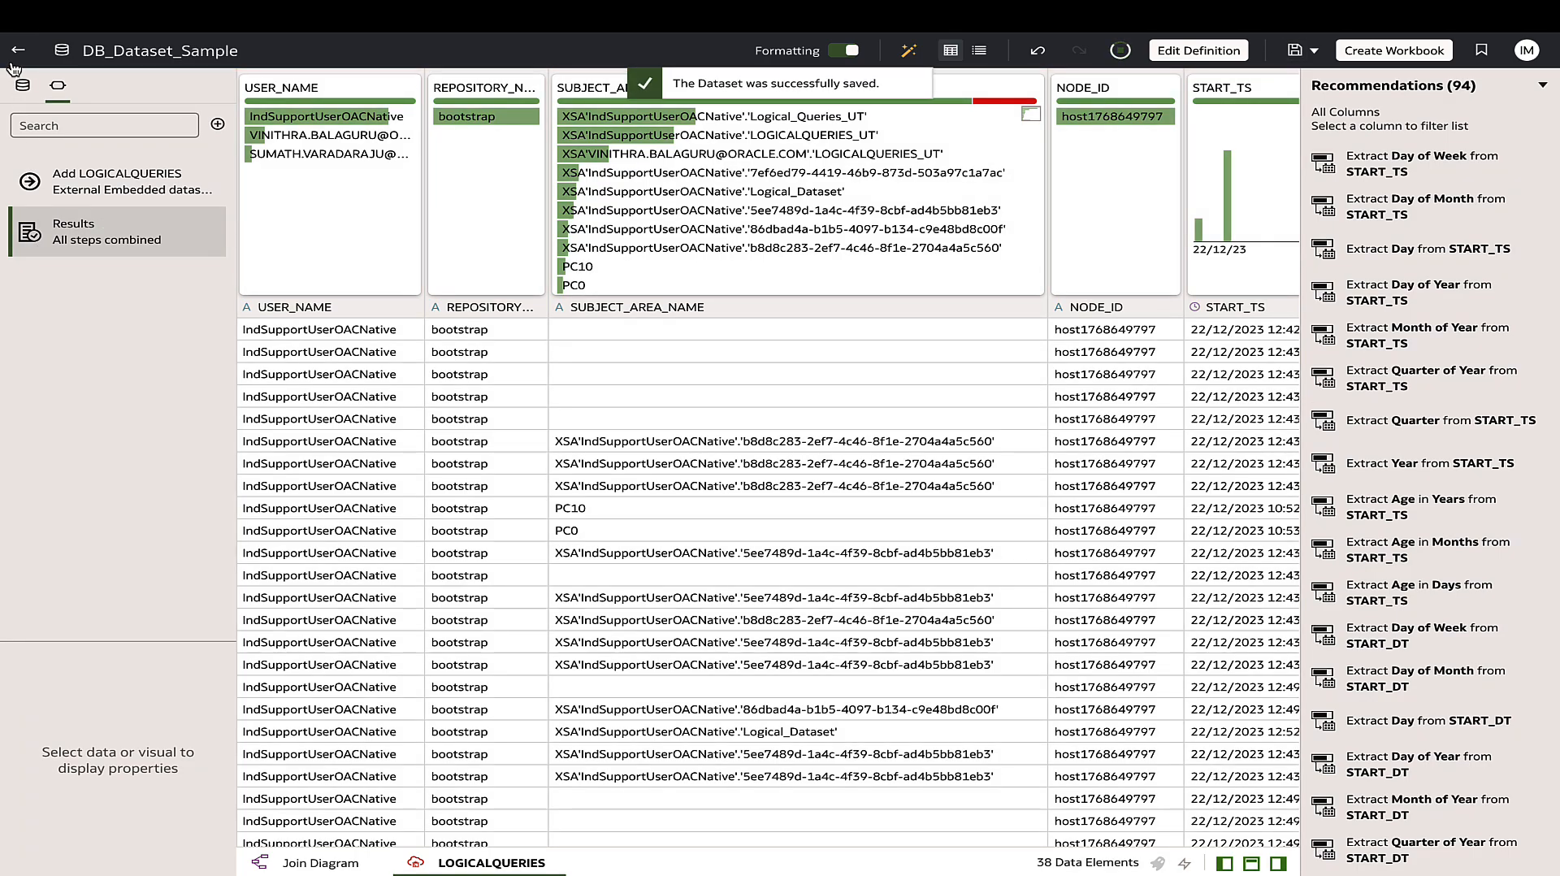
left_click(18, 49)
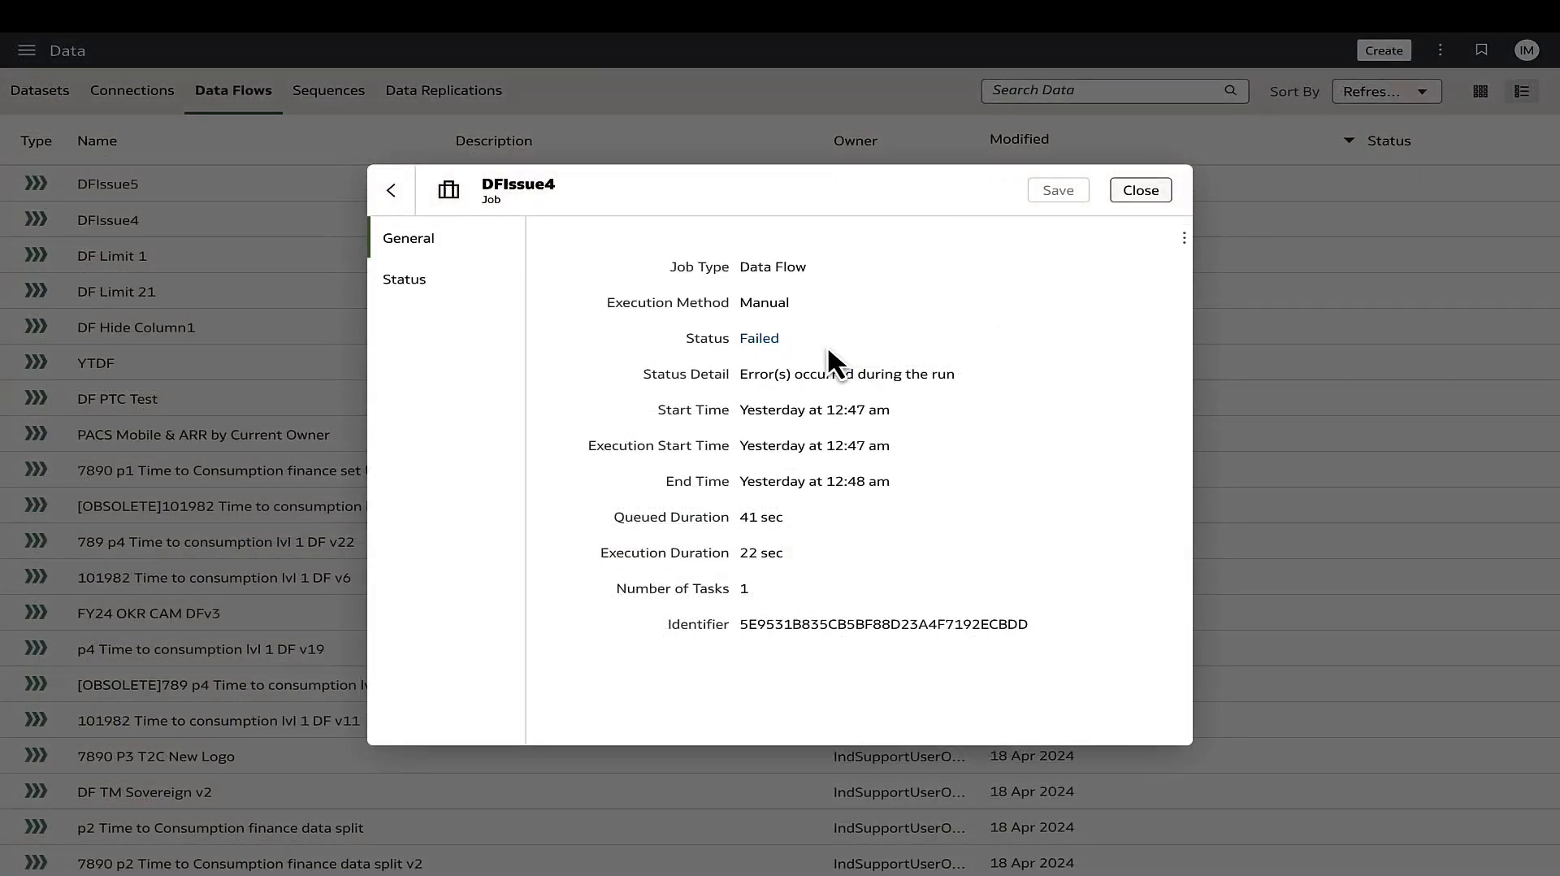
mouse_move(766, 357)
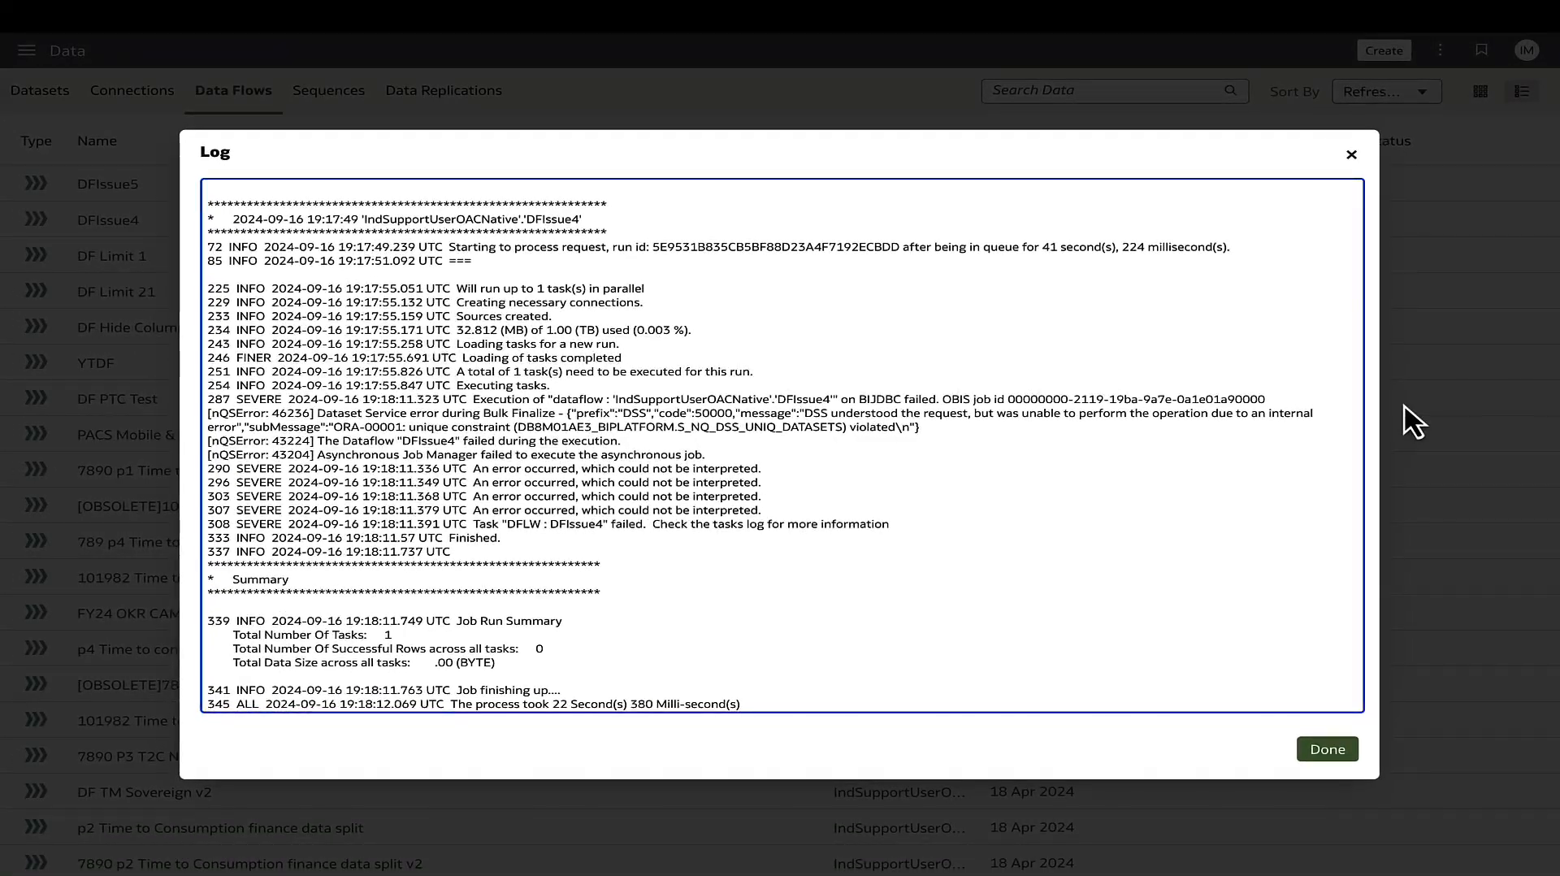
Grant DV Consumer Read-Write access to DFIssue4, then view DFIssue5's run history
left_click(1326, 749)
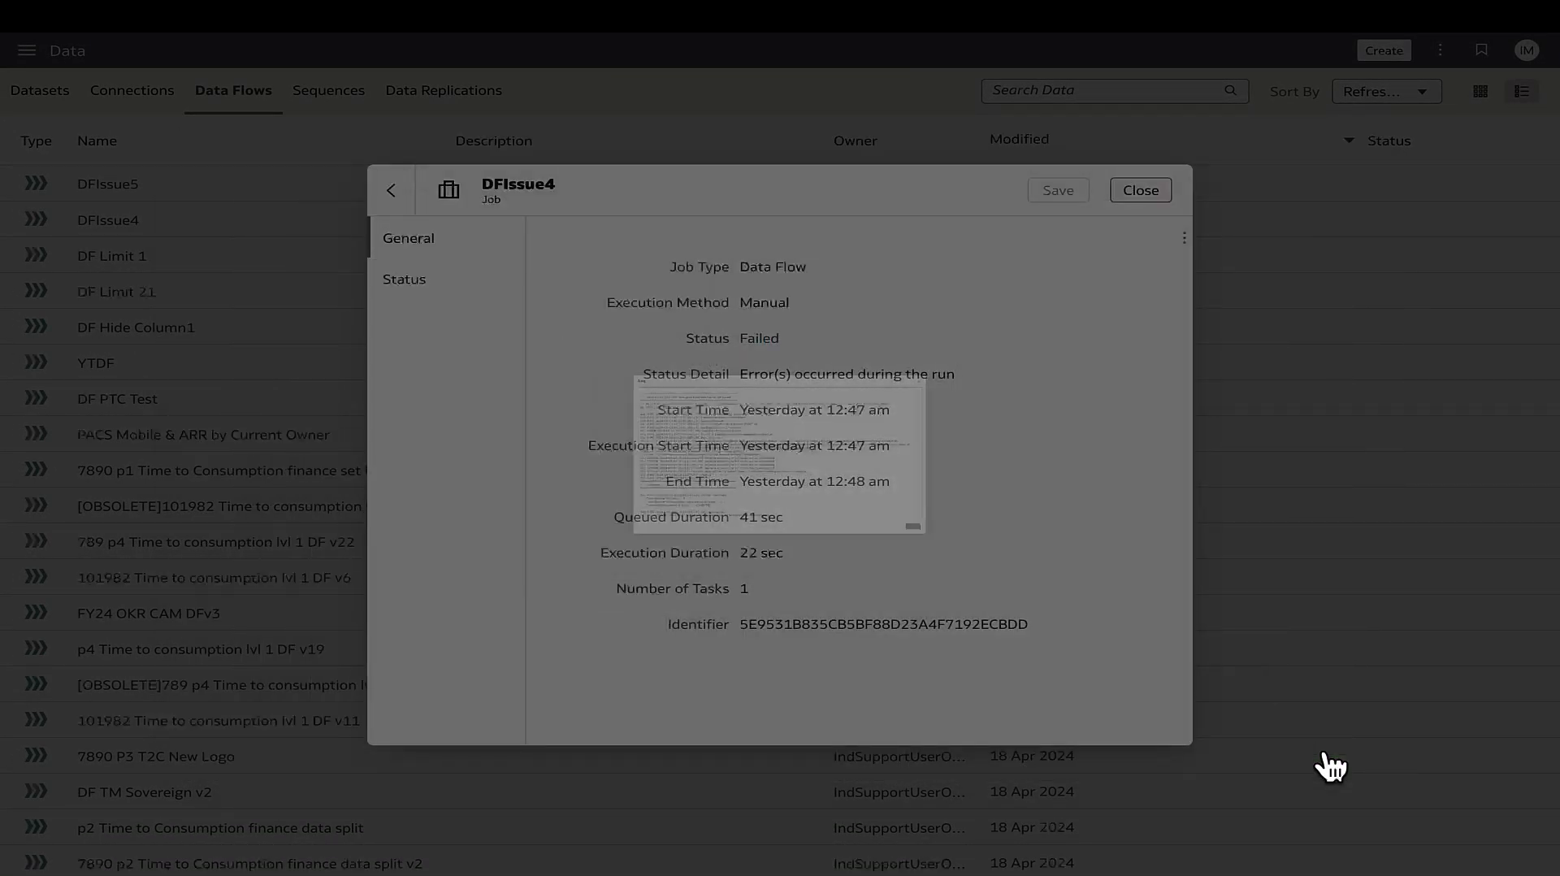
left_click(405, 319)
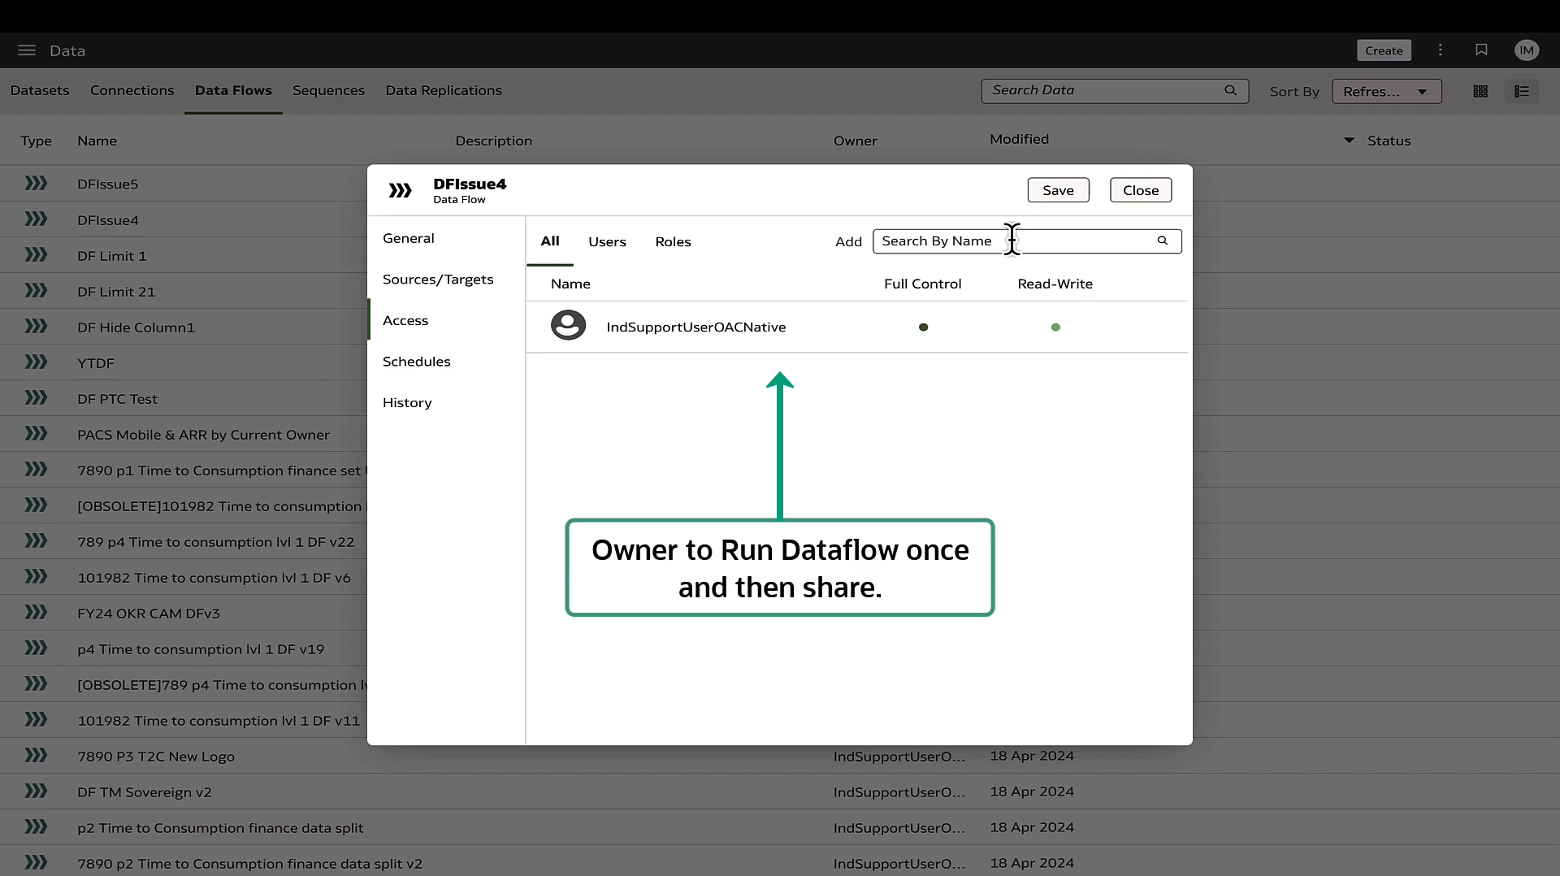
type("DV")
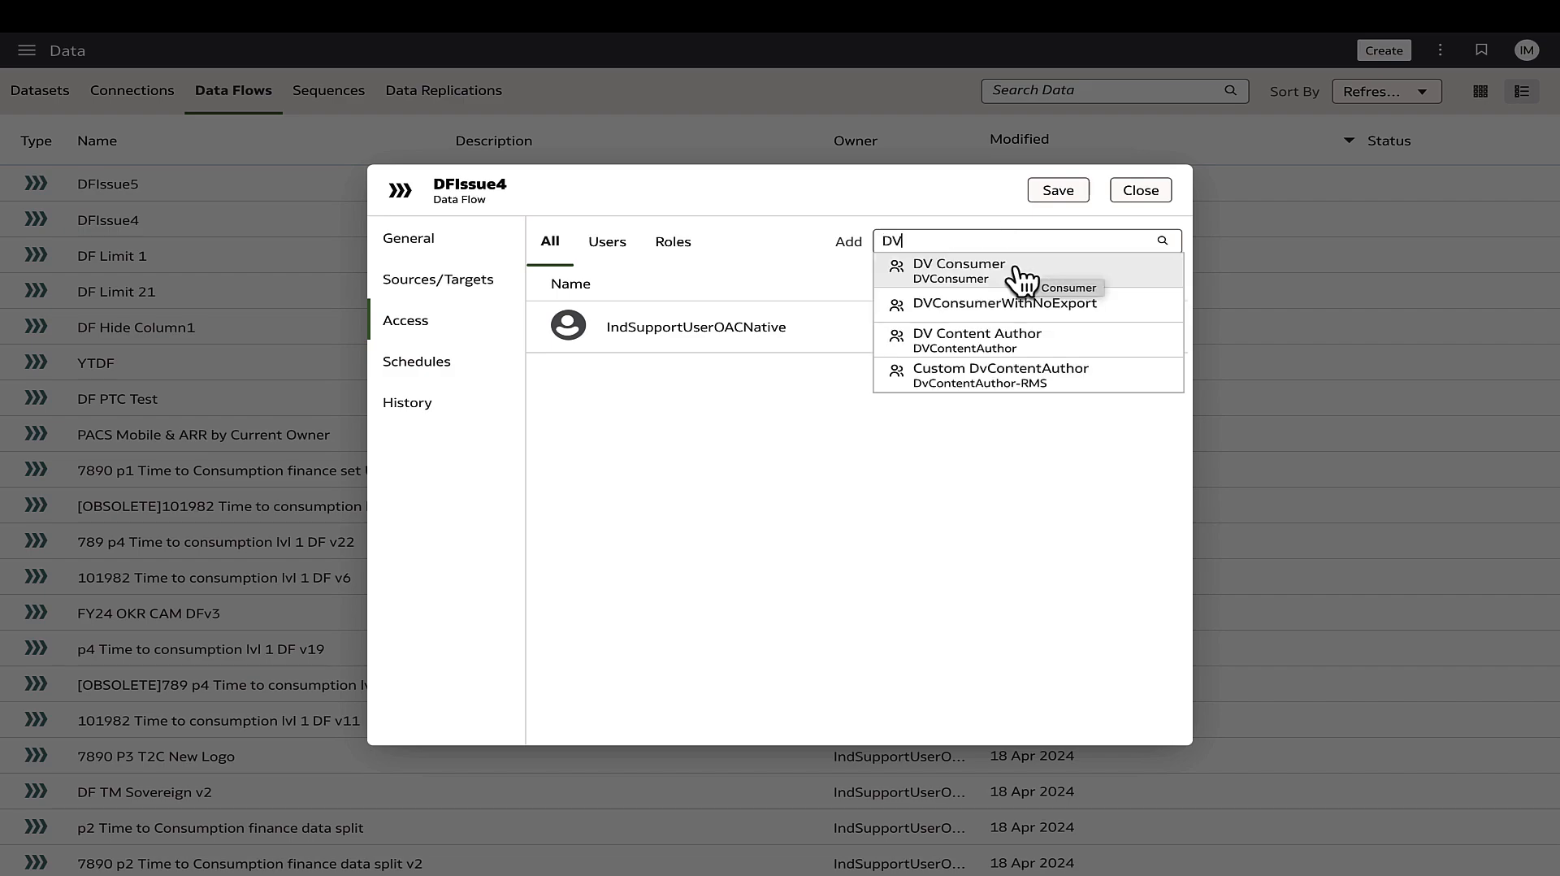
left_click(957, 271)
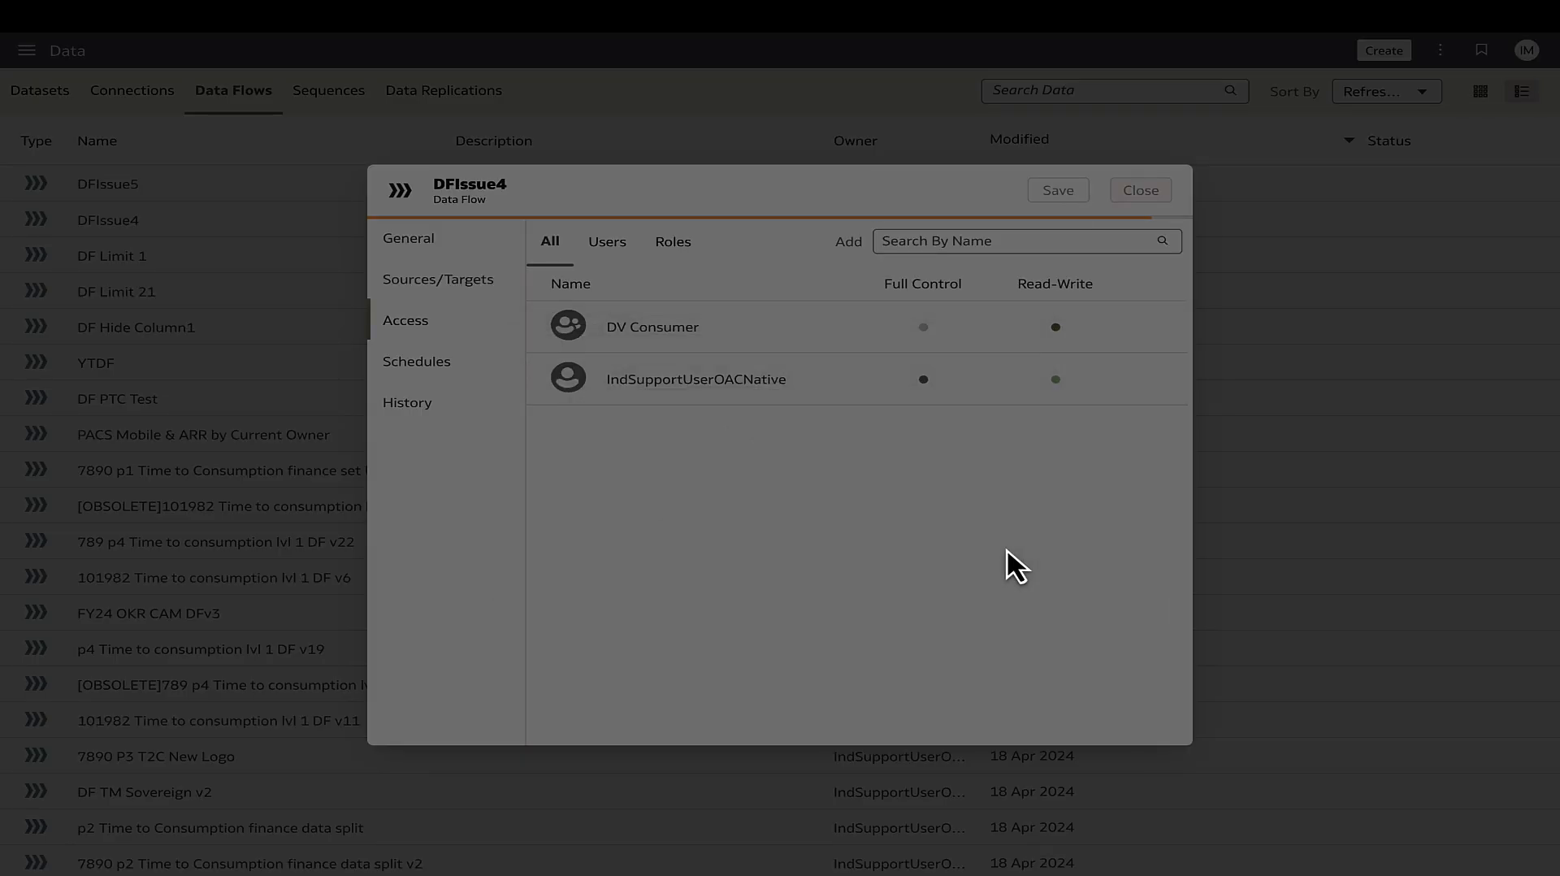
left_click(407, 403)
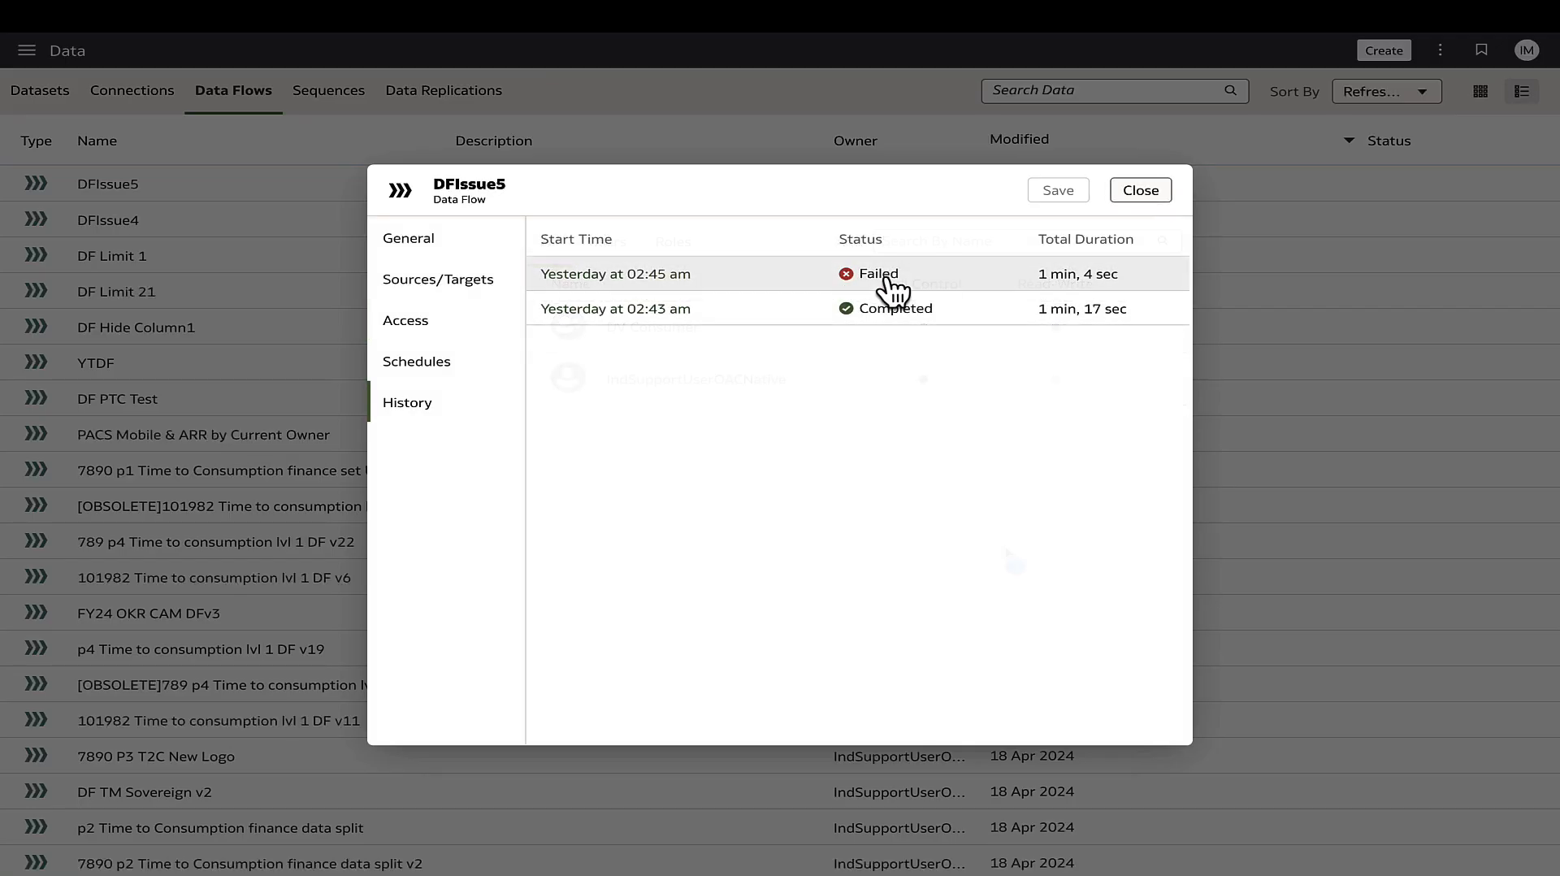
Read DFIssue5's failed-run log showing the invalid port number / service name error
left_click(876, 274)
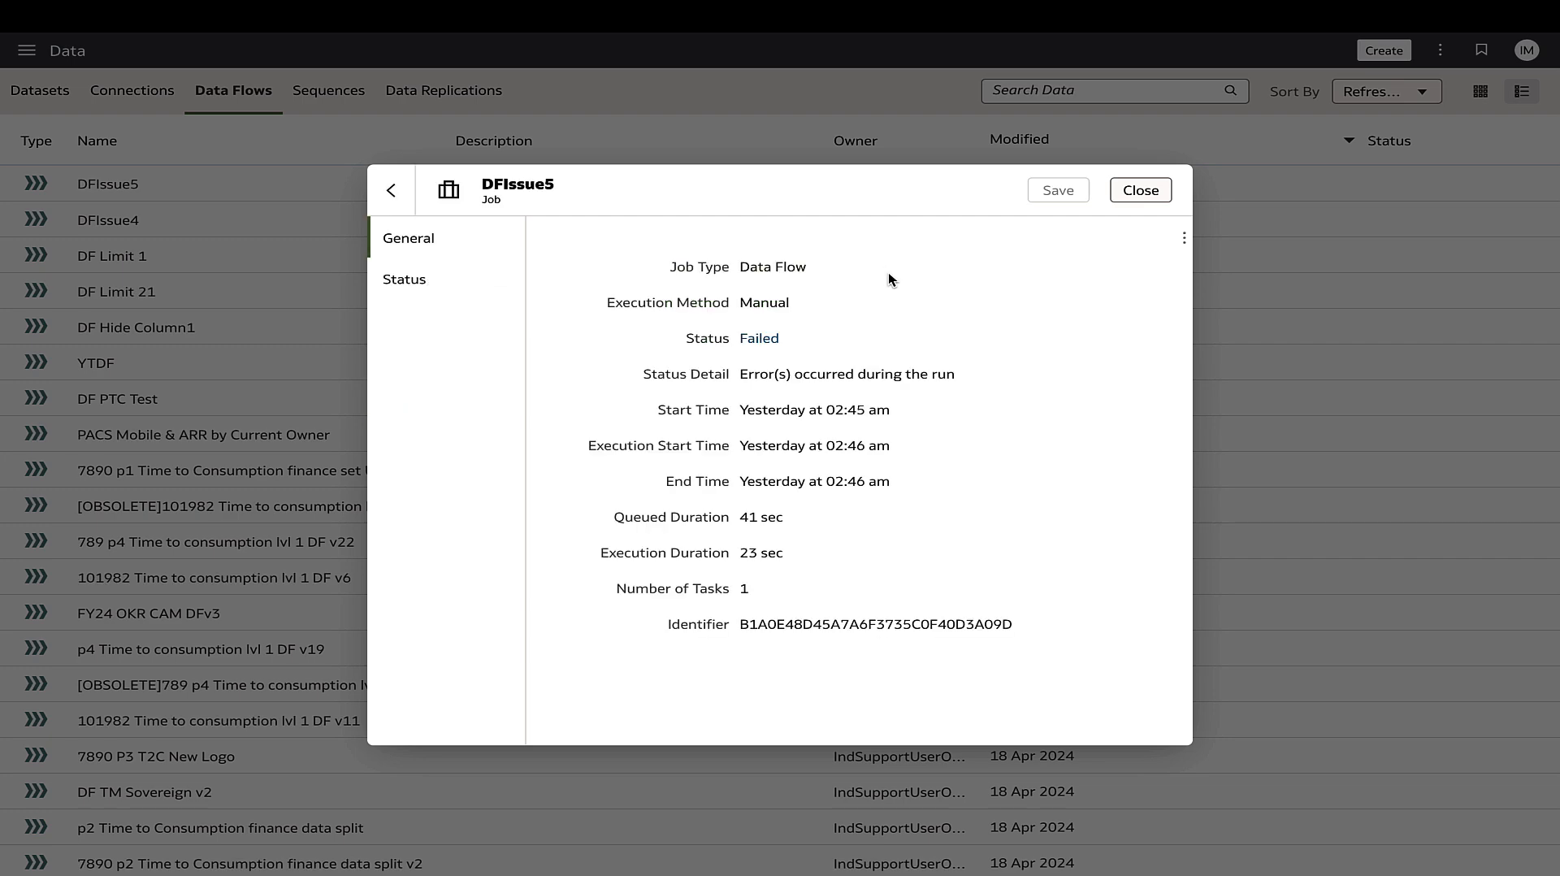
mouse_move(758, 353)
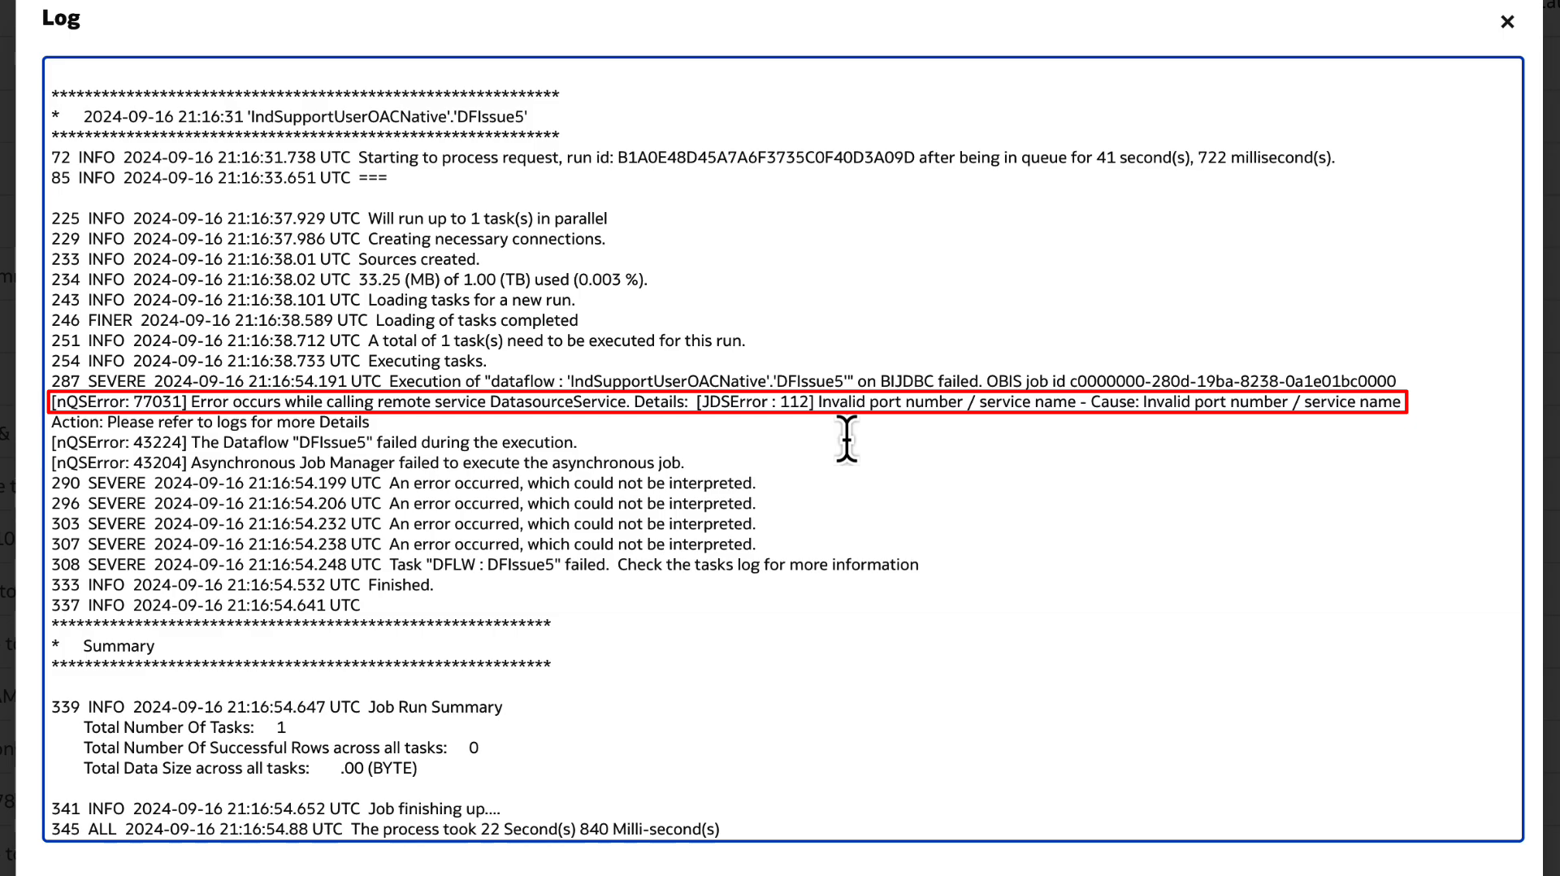
left_click(1506, 22)
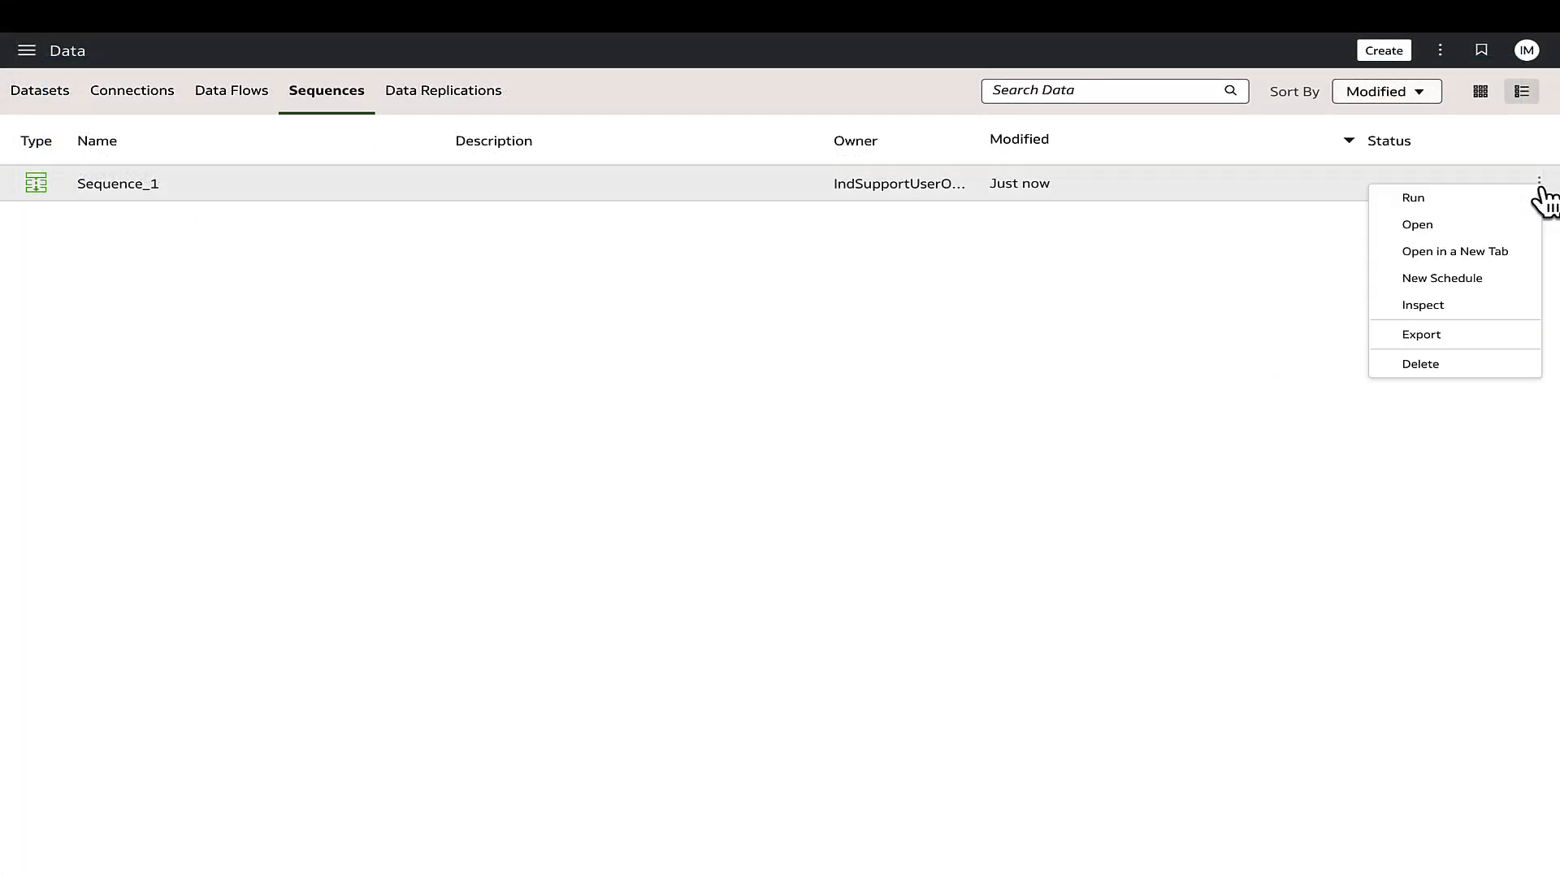
Request cancellation of Sequence_1's pending job from its job details
left_click(1422, 305)
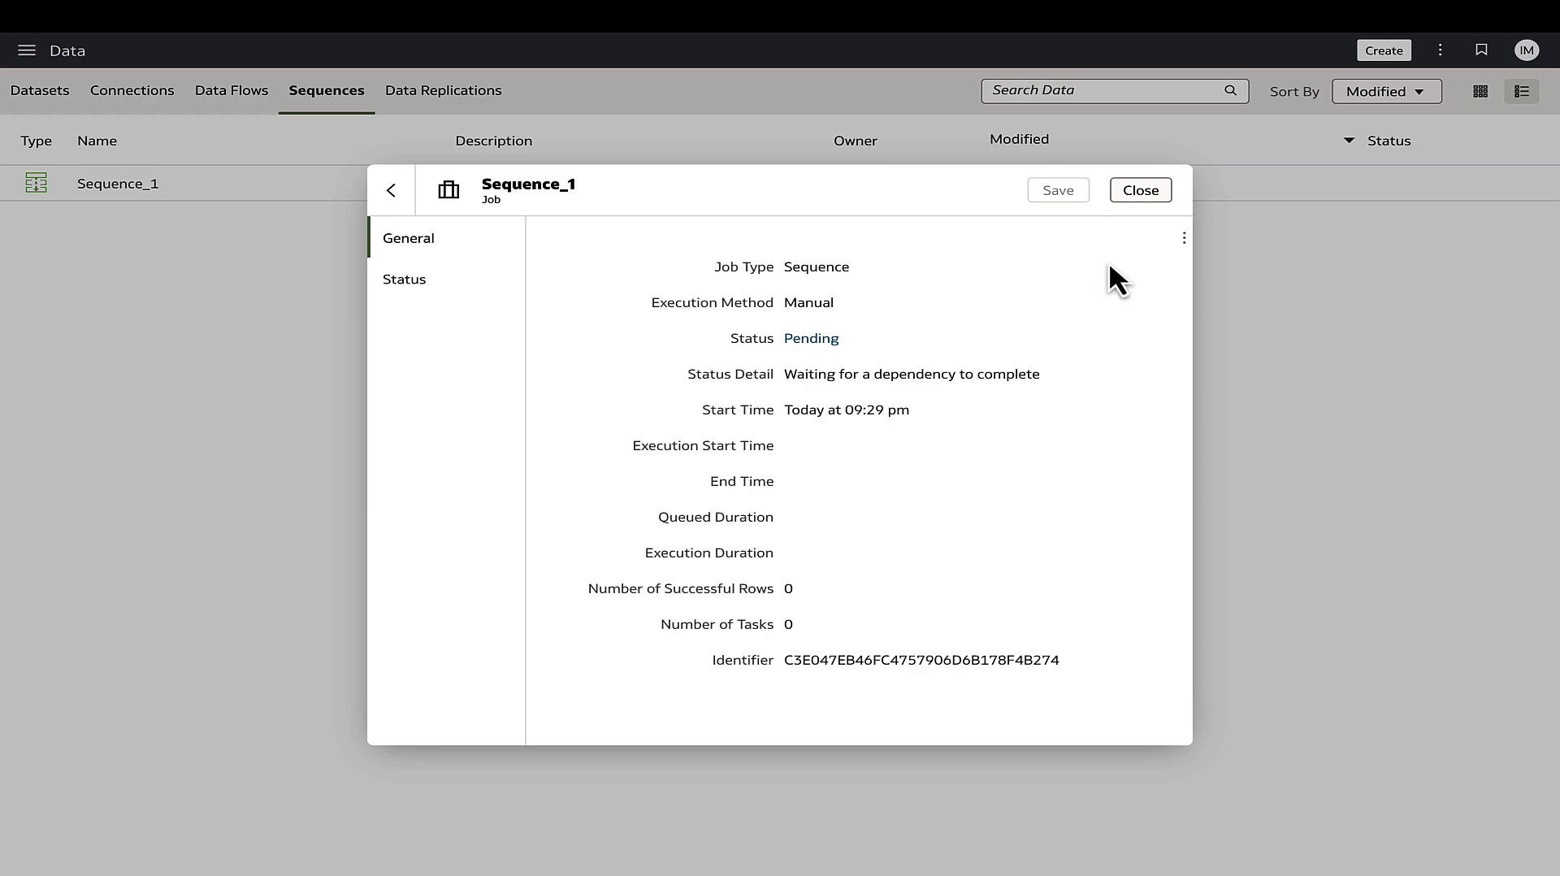
mouse_move(1152, 262)
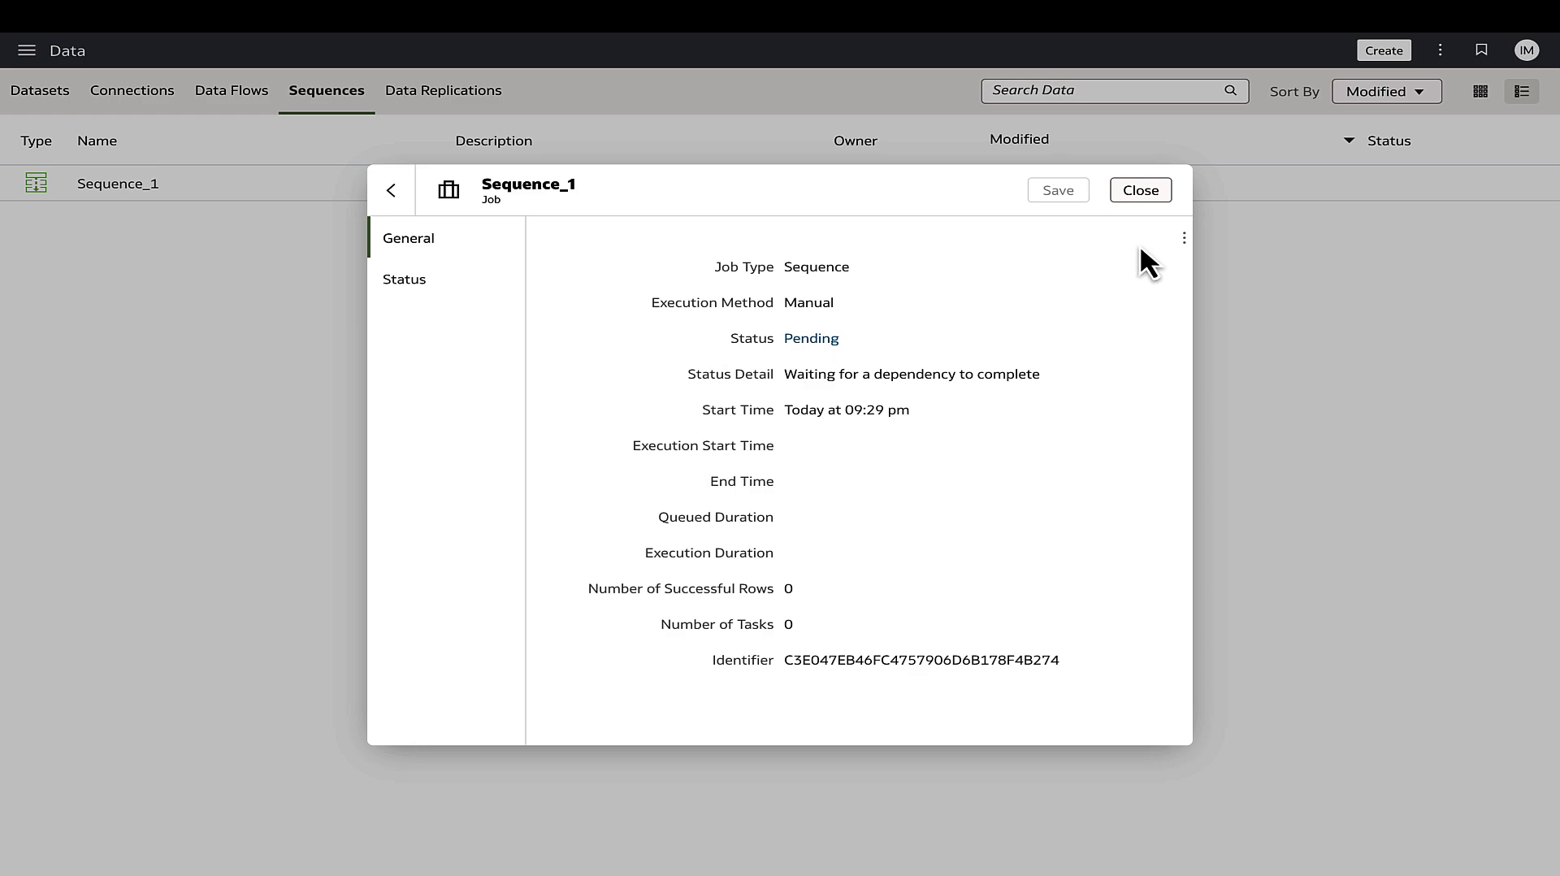
mouse_move(1183, 249)
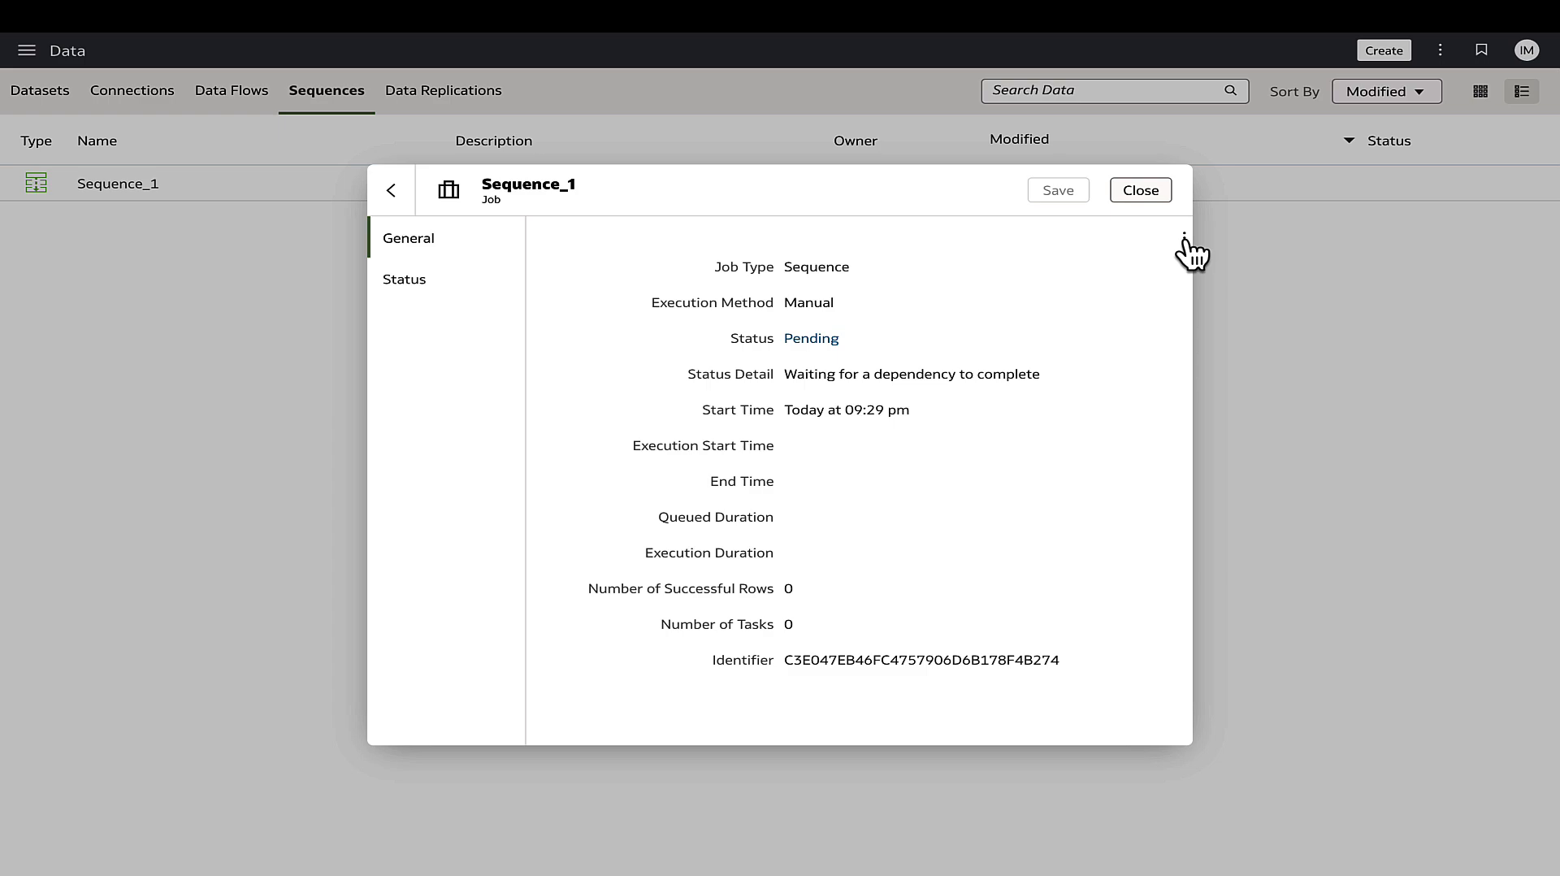
left_click(1183, 237)
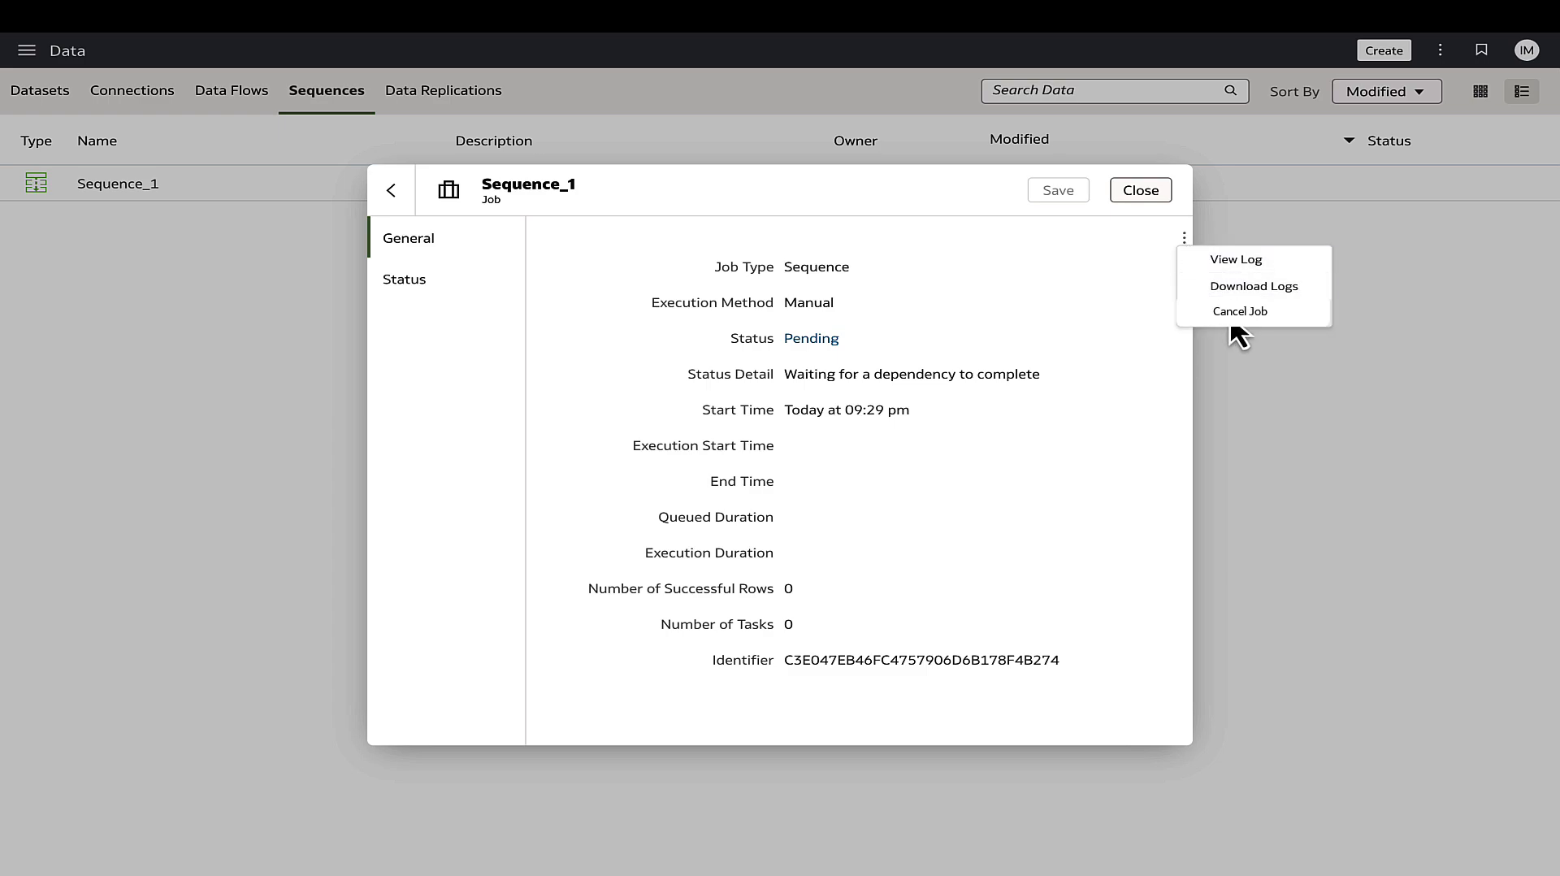
mouse_move(1253, 286)
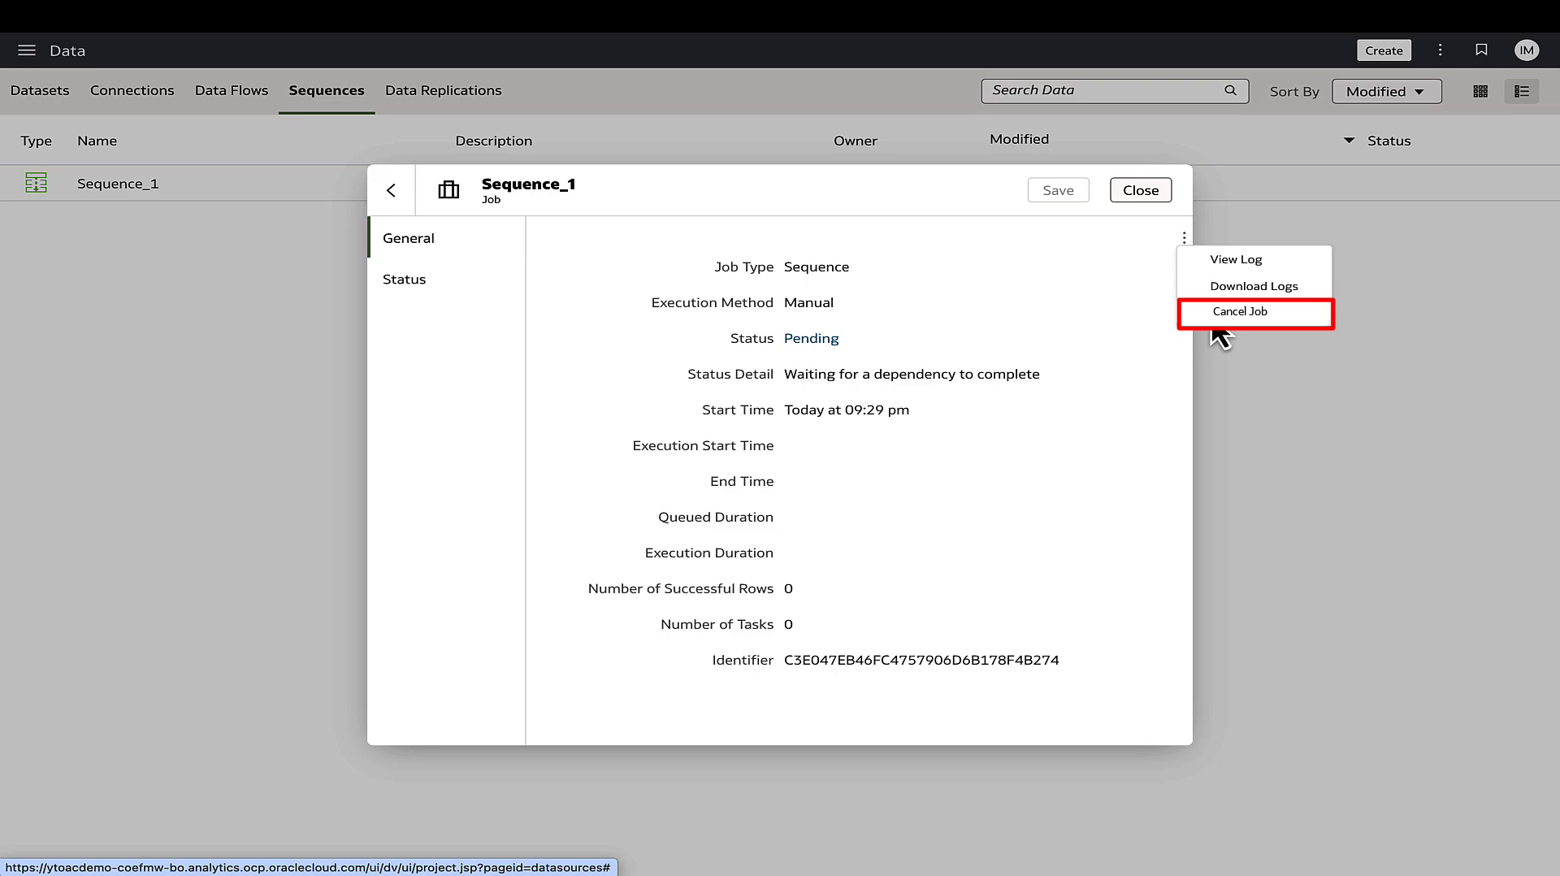
mouse_move(1067, 378)
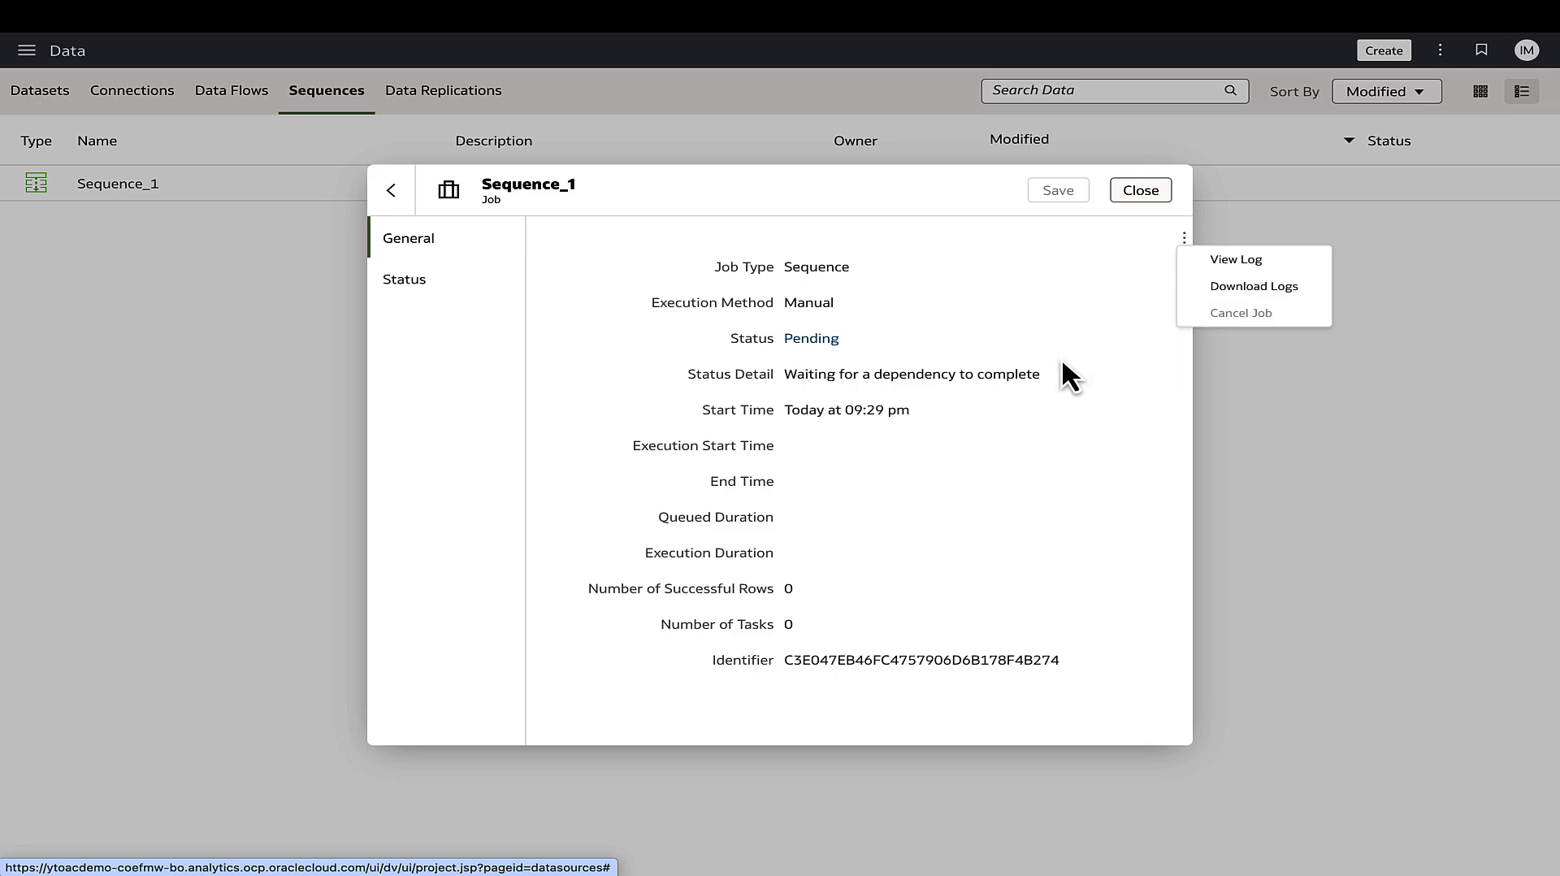